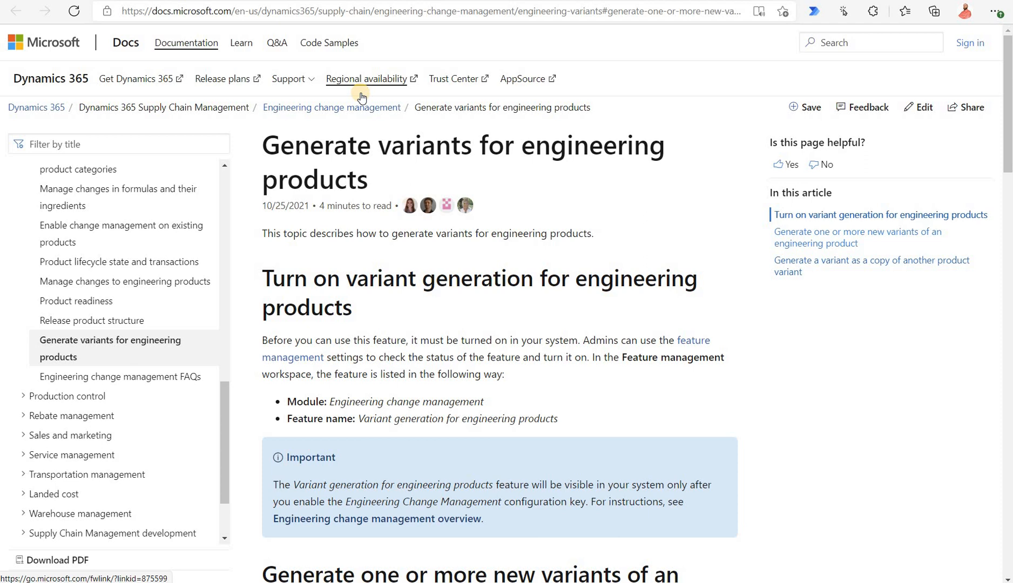
mouse_move(330, 96)
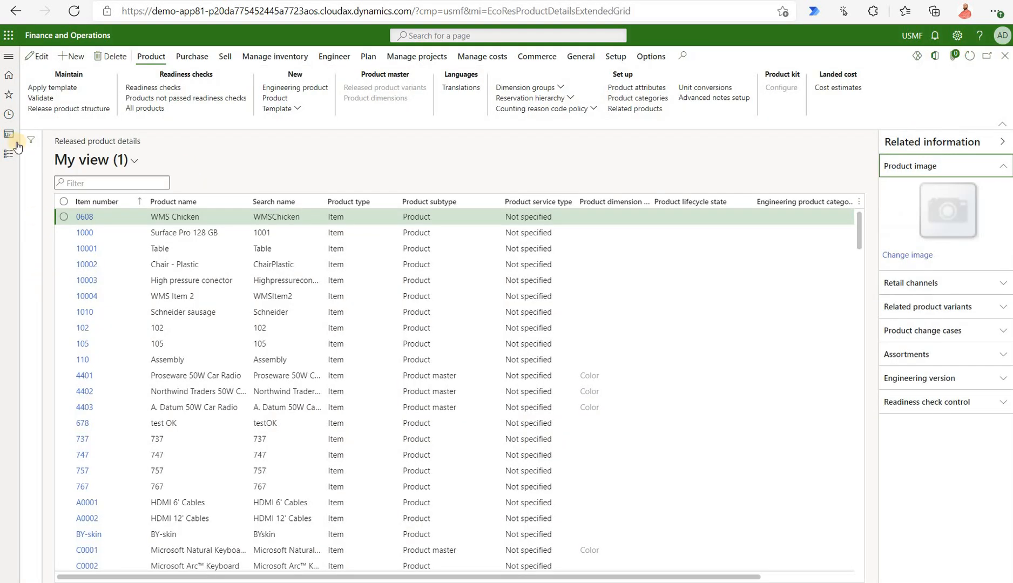
mouse_move(10, 134)
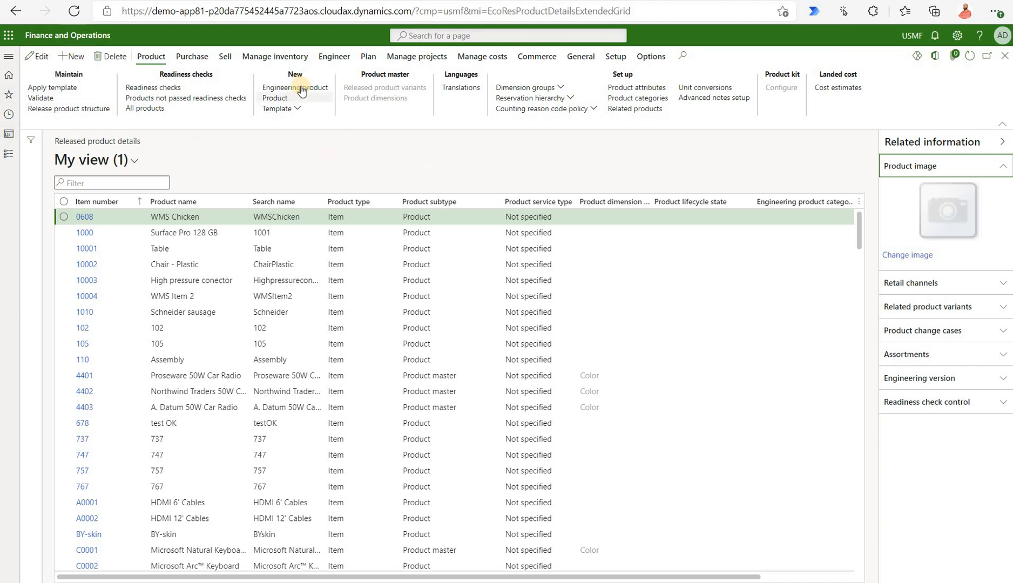
Step: Start a new engineering product and choose Comp as its engineering product category
left_click(274, 97)
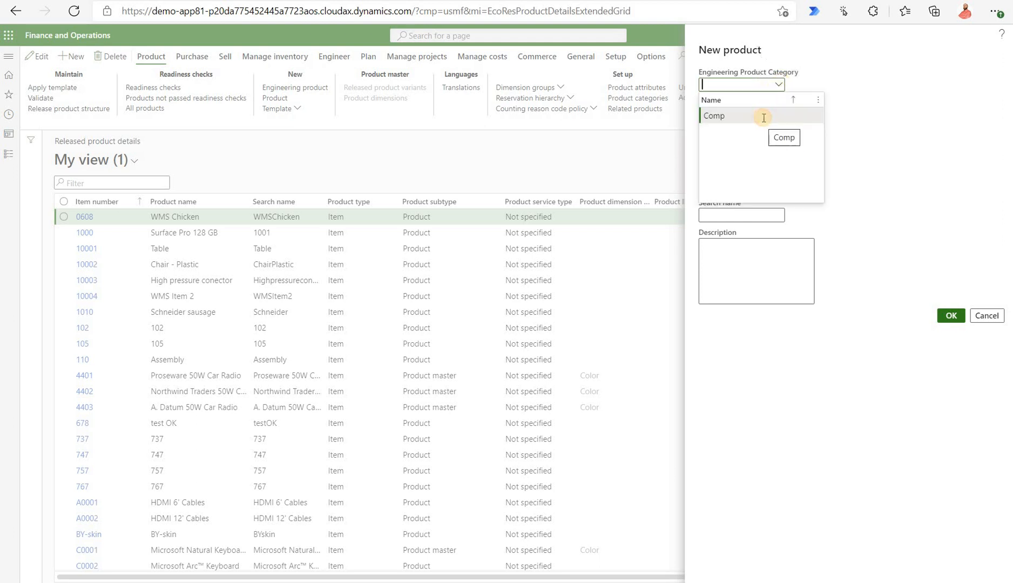
left_click(761, 115)
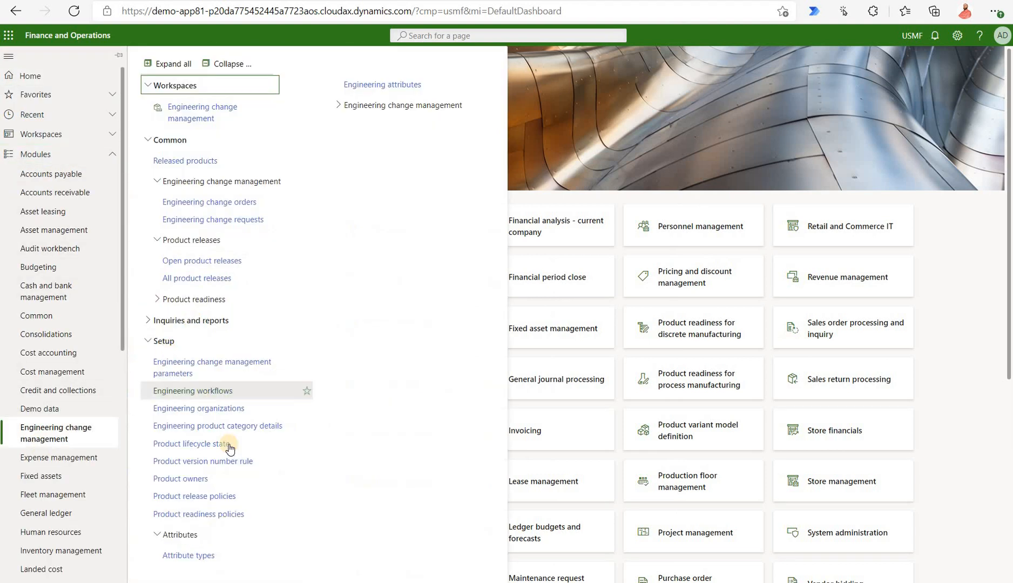
mouse_move(217, 425)
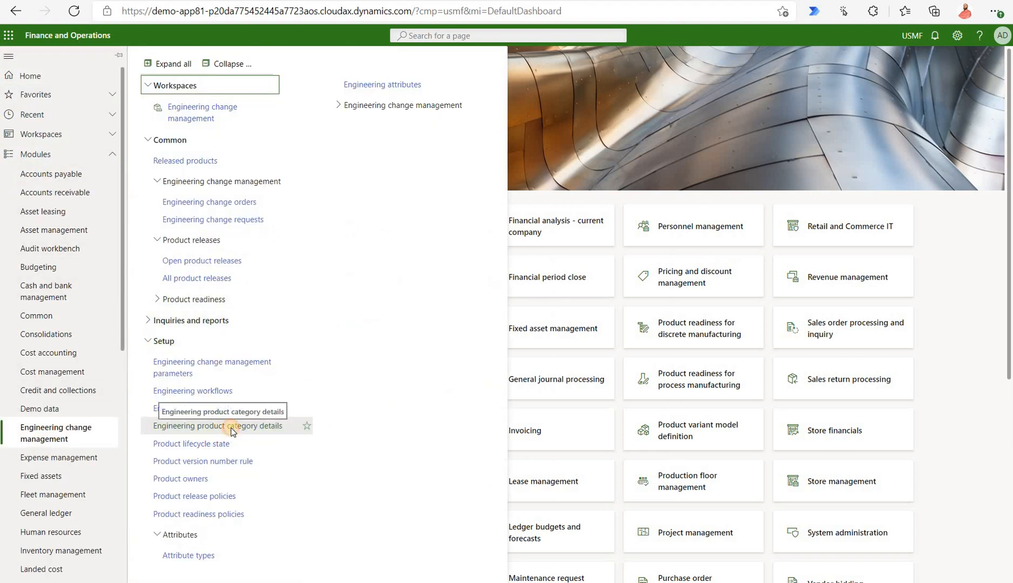
Step: Open Engineering product category details to review the Comp category's defaults
left_click(218, 426)
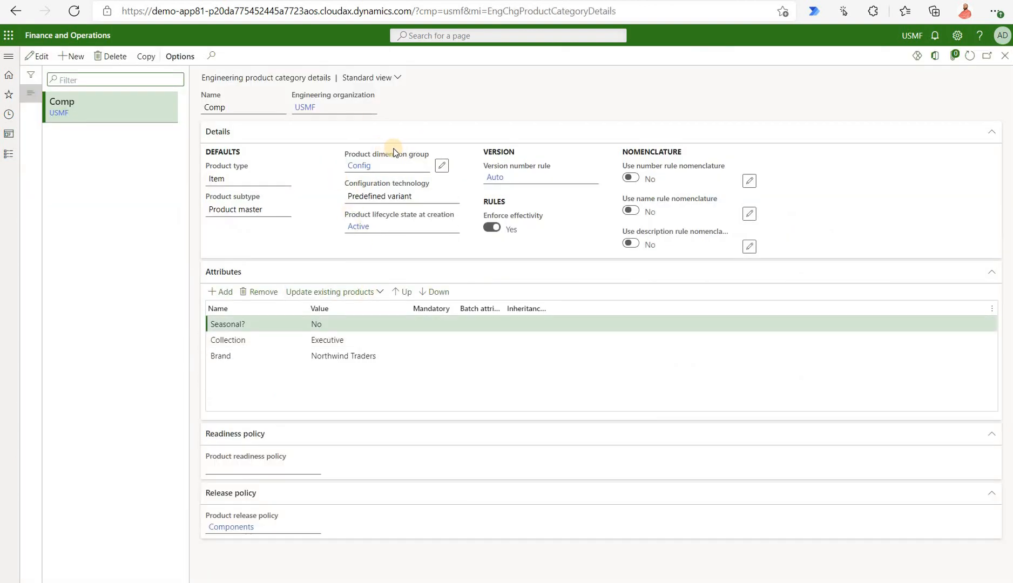
mouse_move(388, 157)
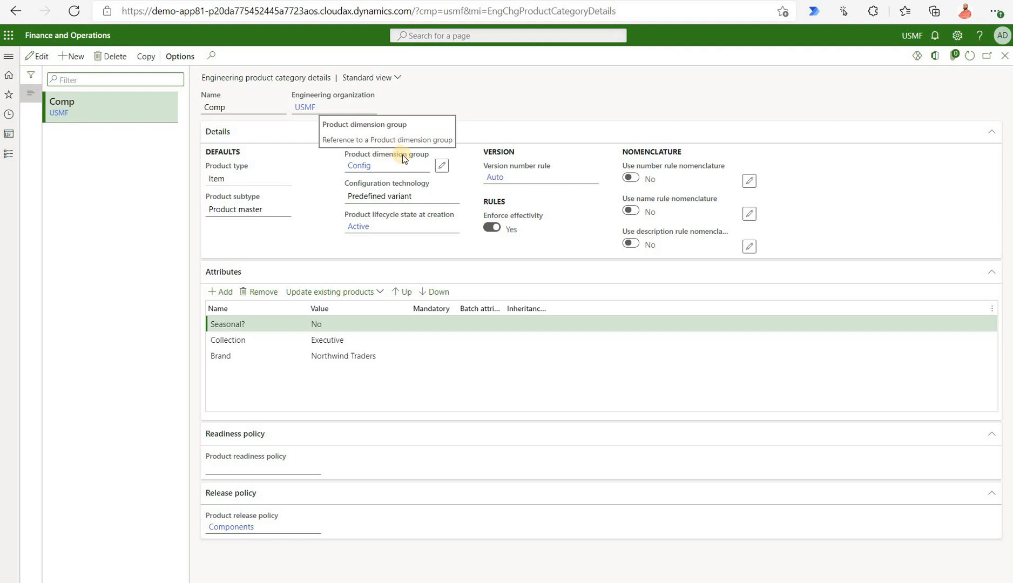
mouse_move(335, 170)
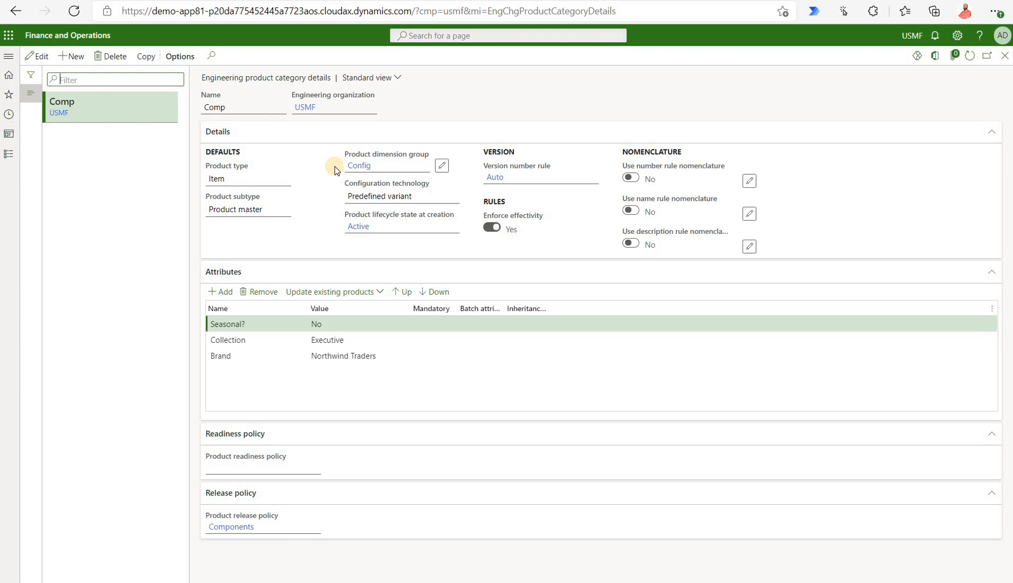
mouse_move(555, 185)
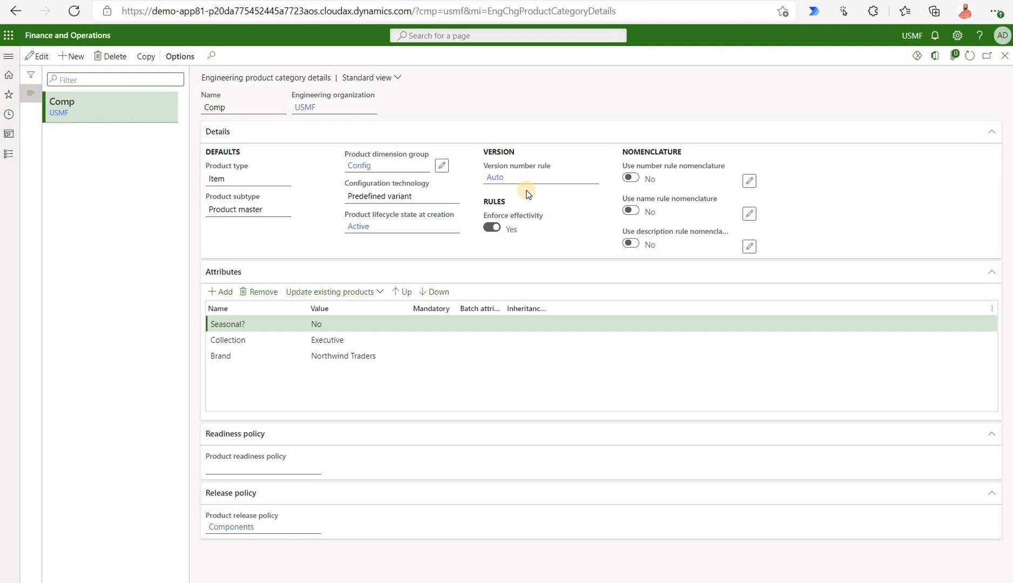
mouse_move(231, 398)
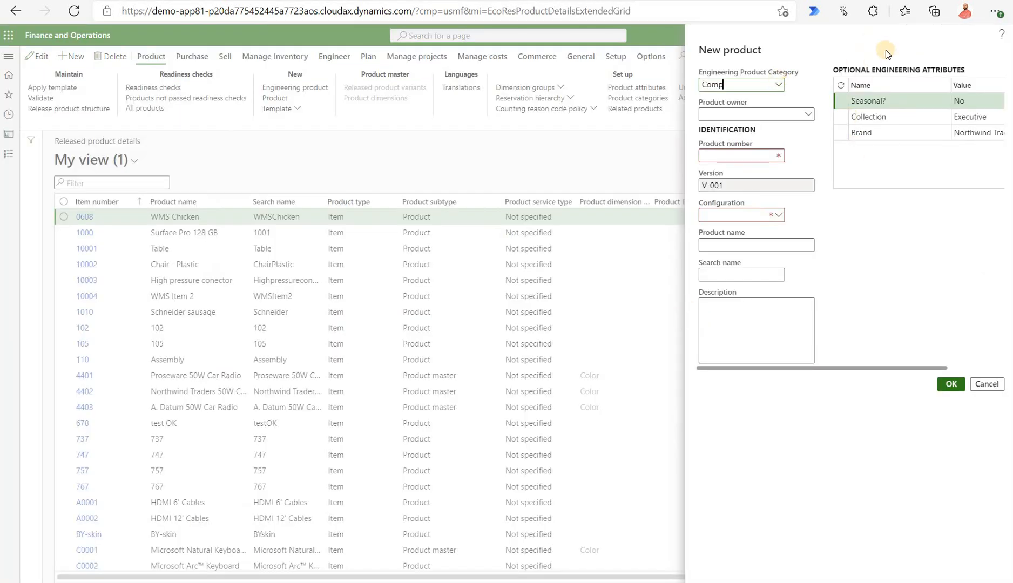
mouse_move(882, 194)
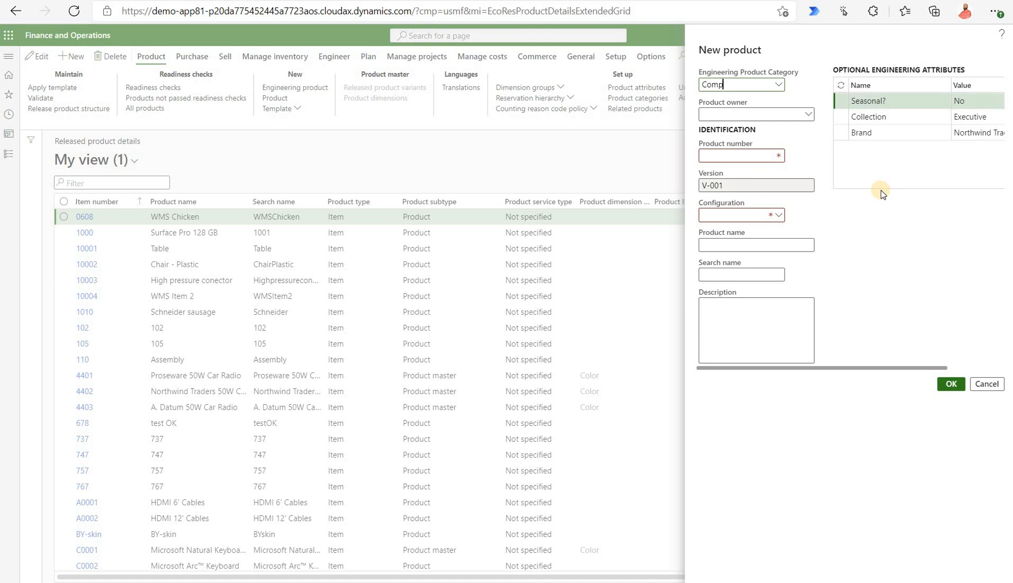
mouse_move(863, 162)
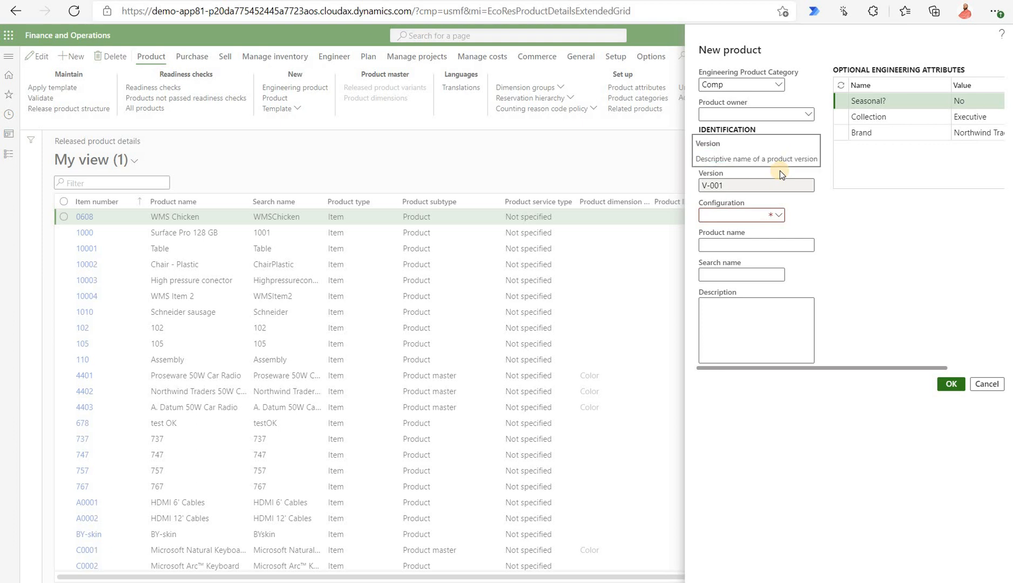
Step: Create product ENG0001 named 'Engineering Product with Variant' with configuration STD001 and confirm
left_click(754, 186)
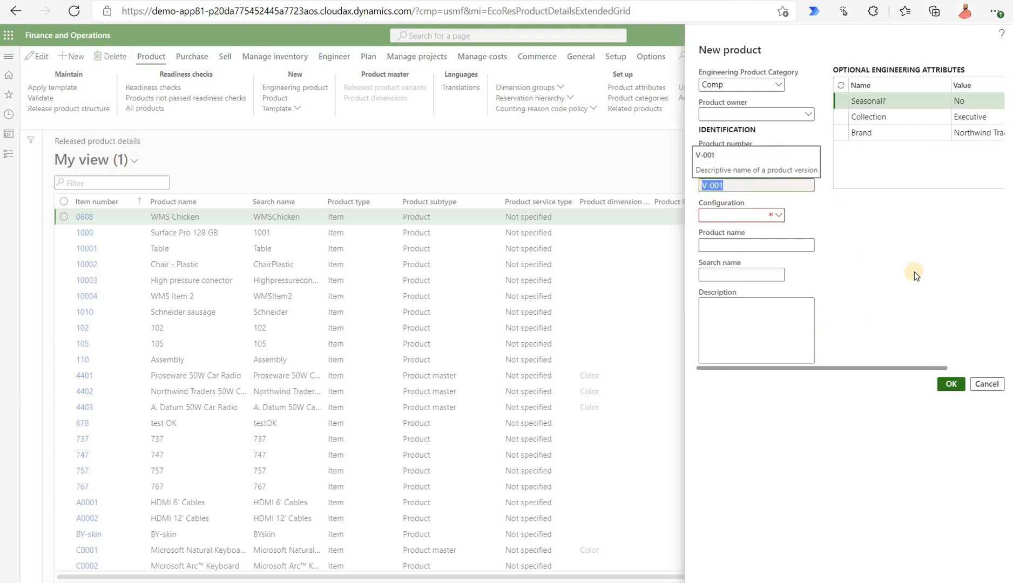
type("ENG0001")
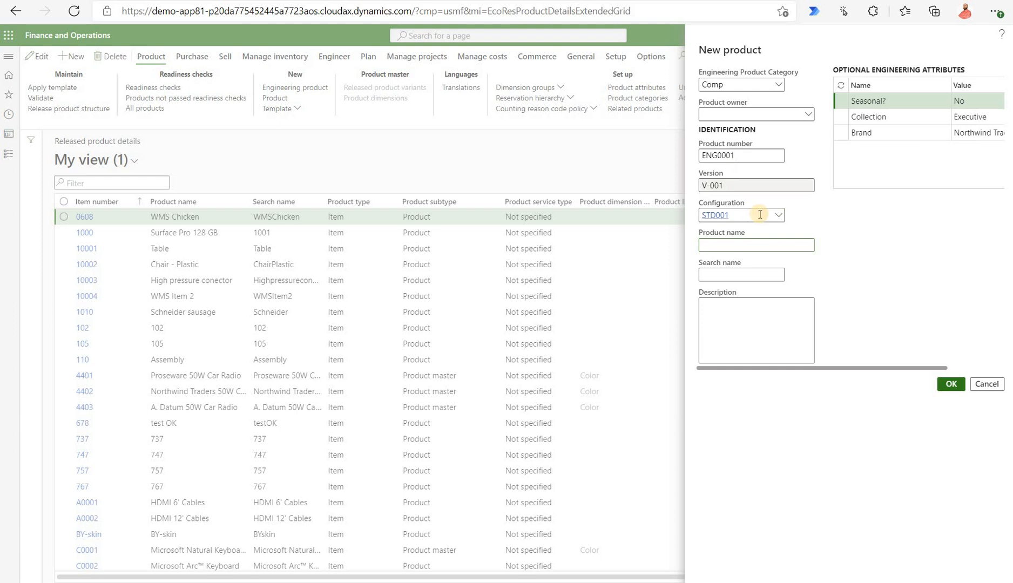
type("Engineering Product with Variant")
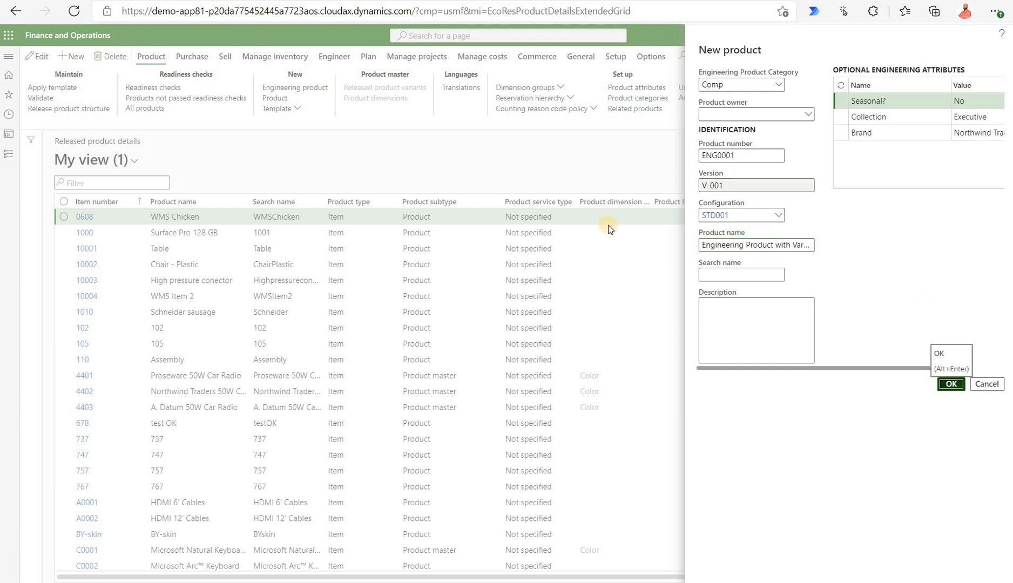
left_click(949, 383)
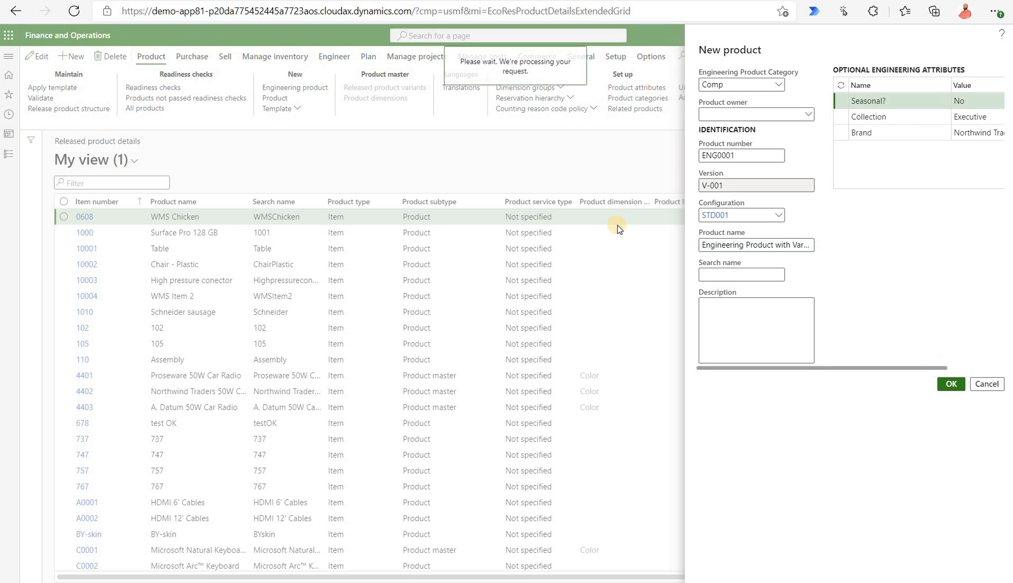
left_click(949, 383)
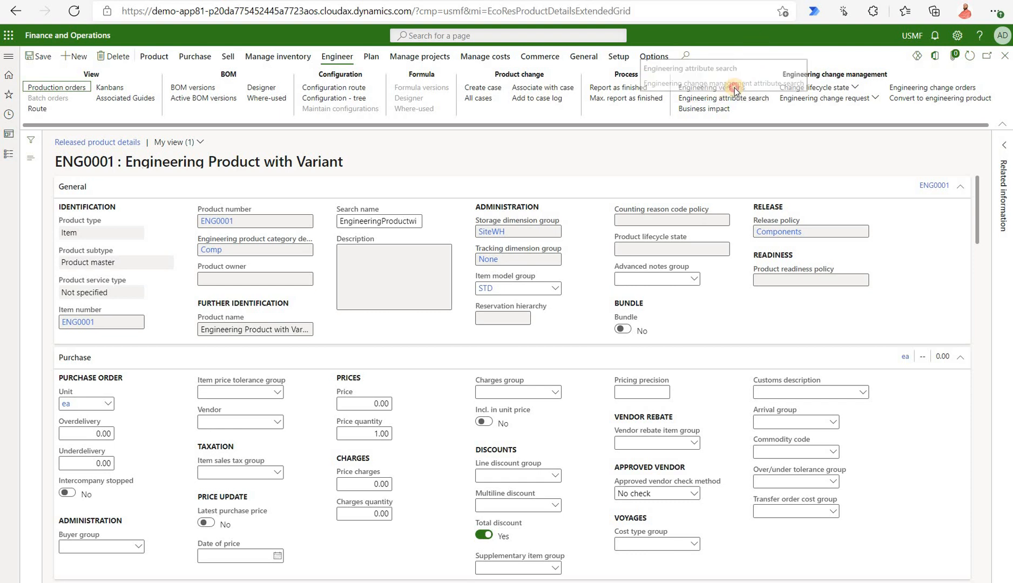
Step: View ENG0001's engineering versions, listing active version V-001 for STD001
left_click(703, 87)
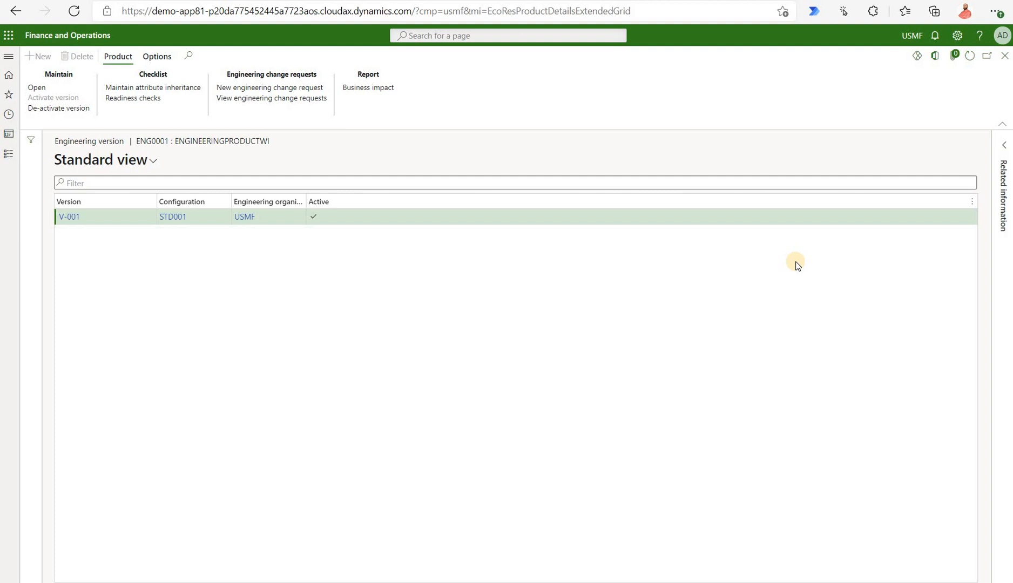
mouse_move(339, 289)
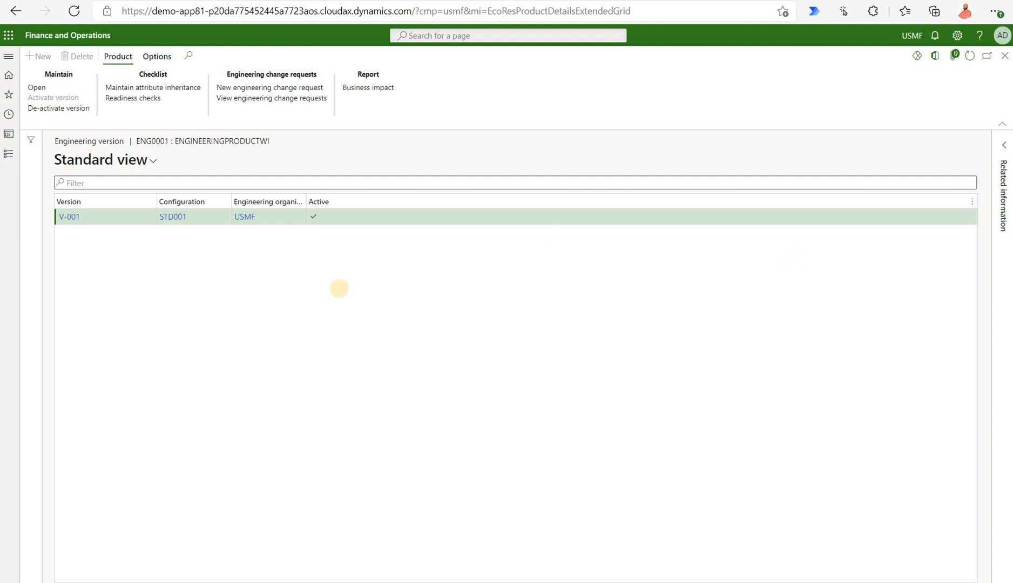
mouse_move(80, 242)
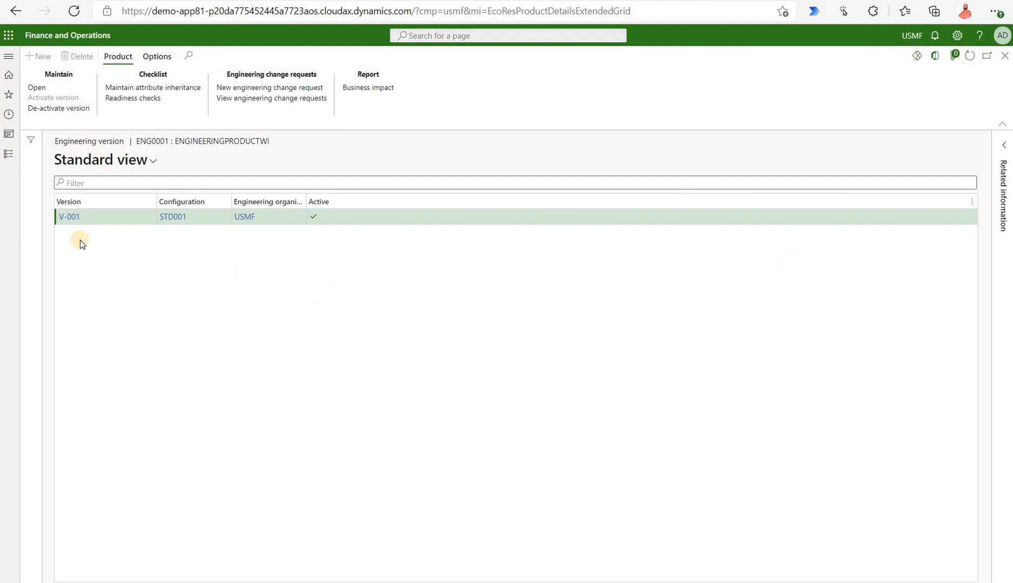
Step: In version V-001, set Seasonal? to Yes and Collection to Formal
double_click(68, 216)
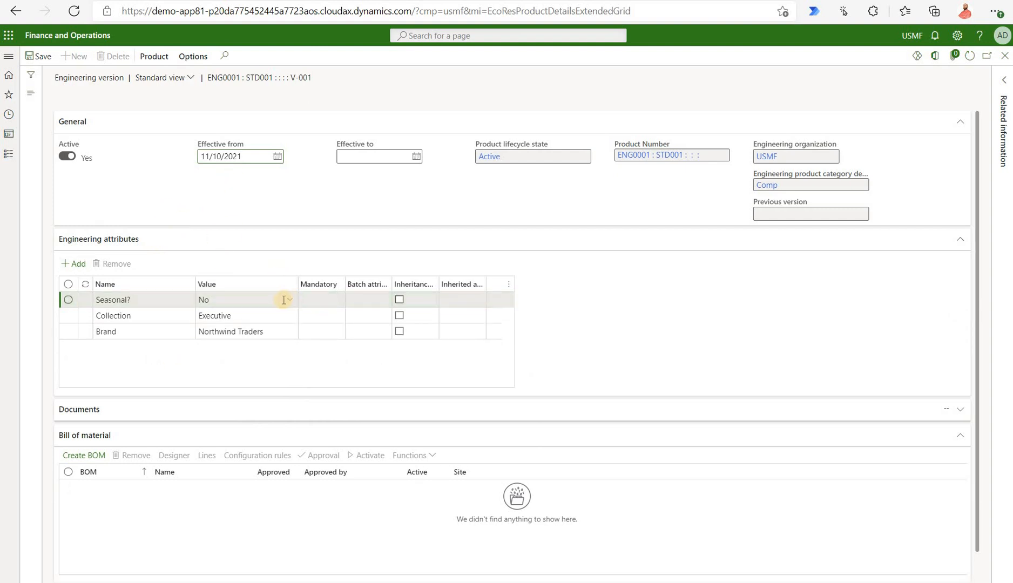
left_click(245, 299)
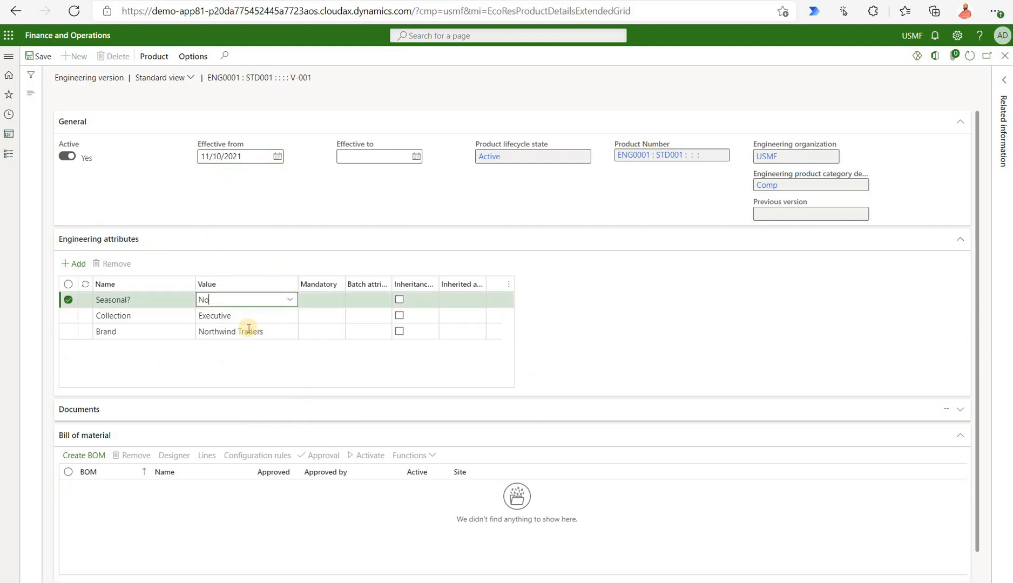
left_click(245, 315)
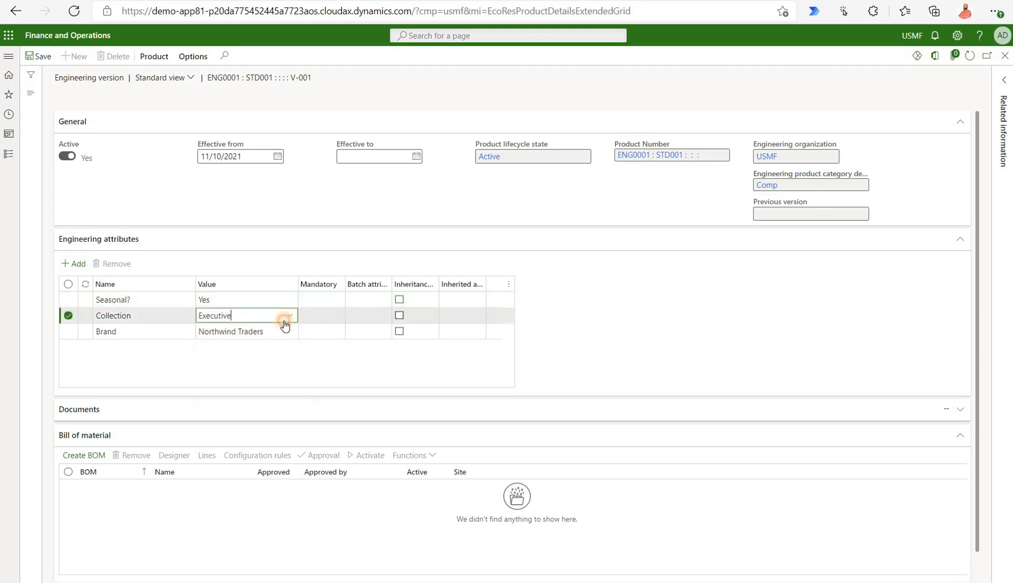
left_click(287, 315)
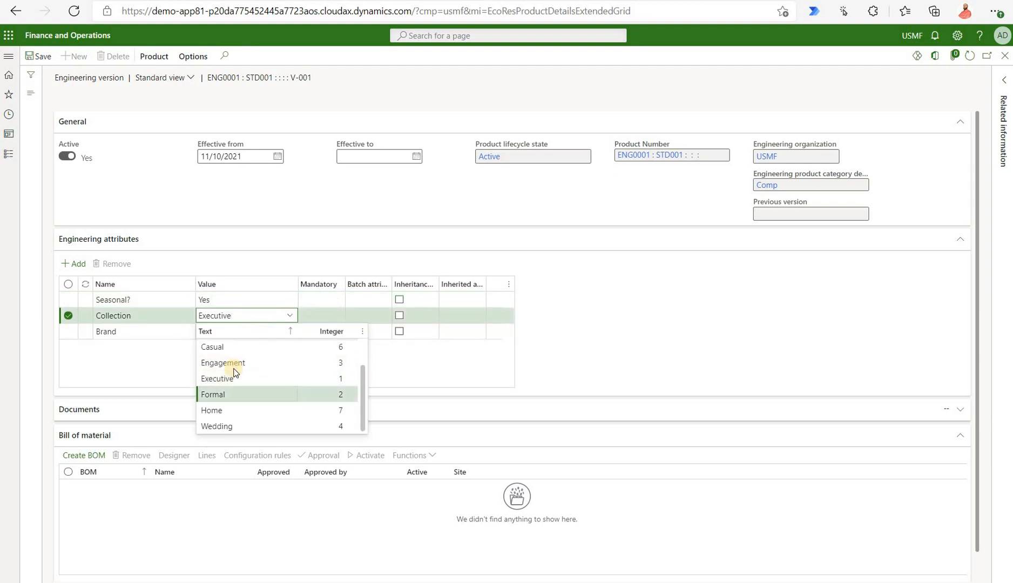
left_click(212, 394)
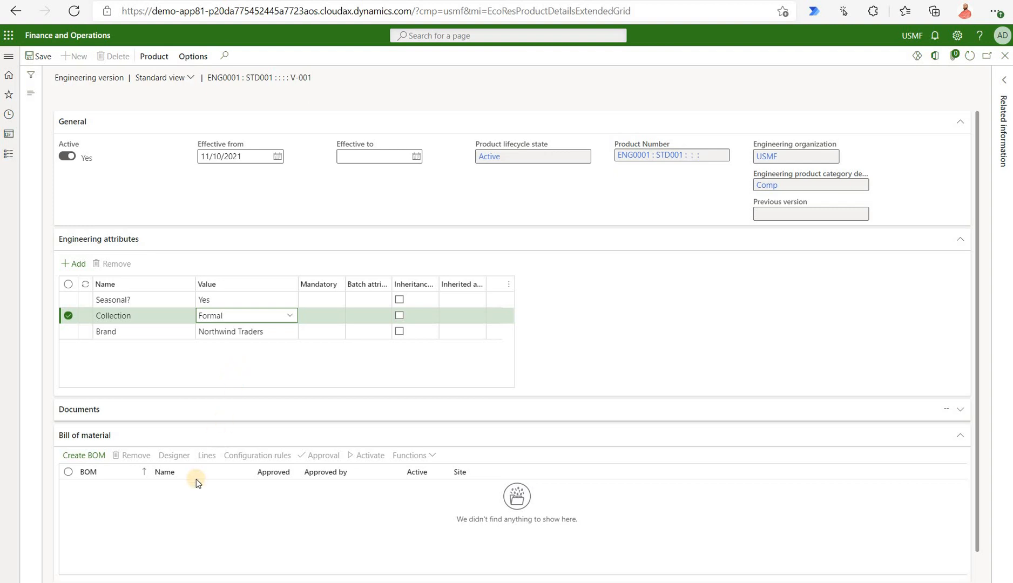
scroll("down", 3)
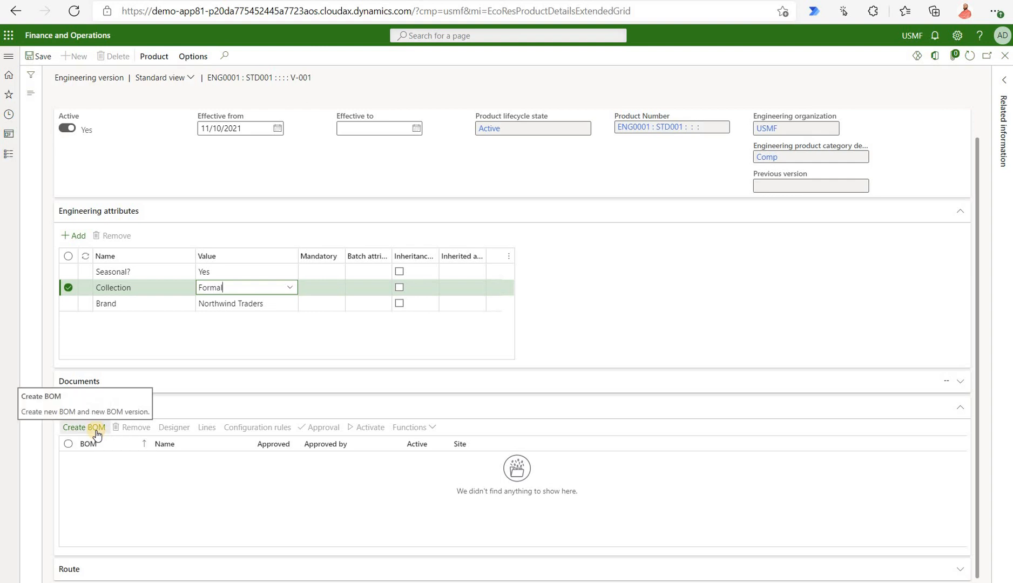
Step: Create bill of materials 000227 'BOM for V-001' for version V-001 and view its lines
left_click(84, 427)
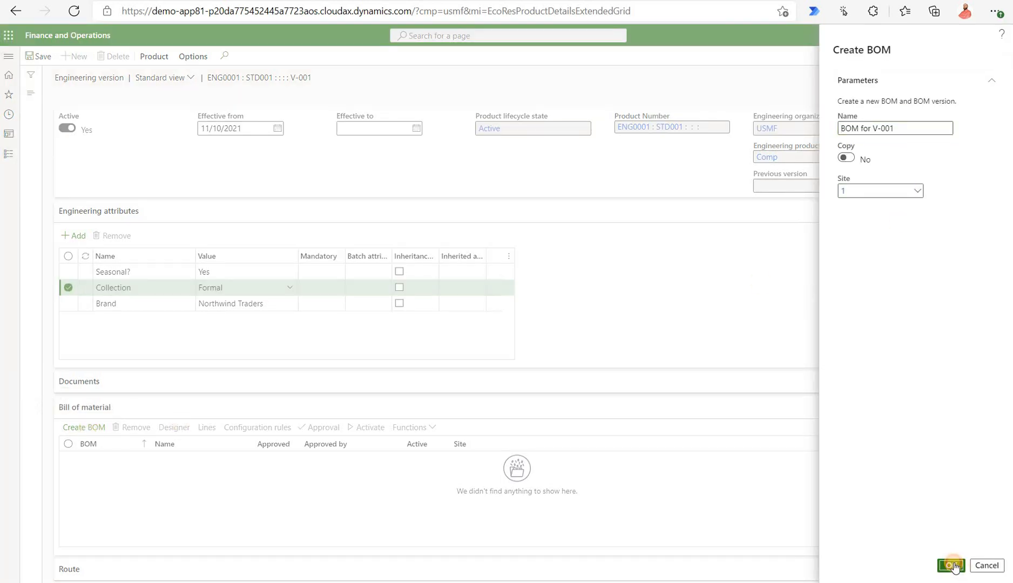
left_click(950, 564)
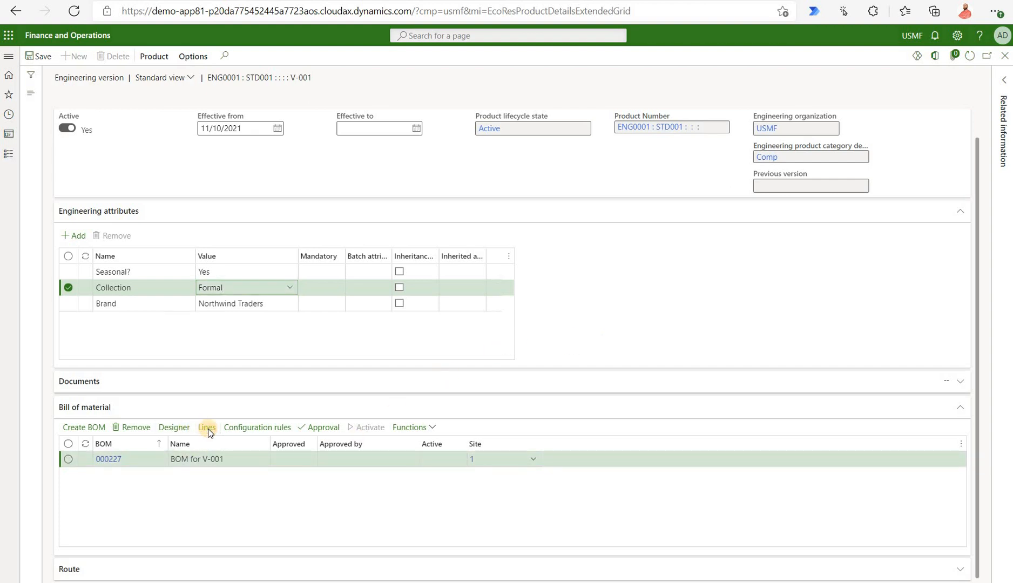
left_click(207, 426)
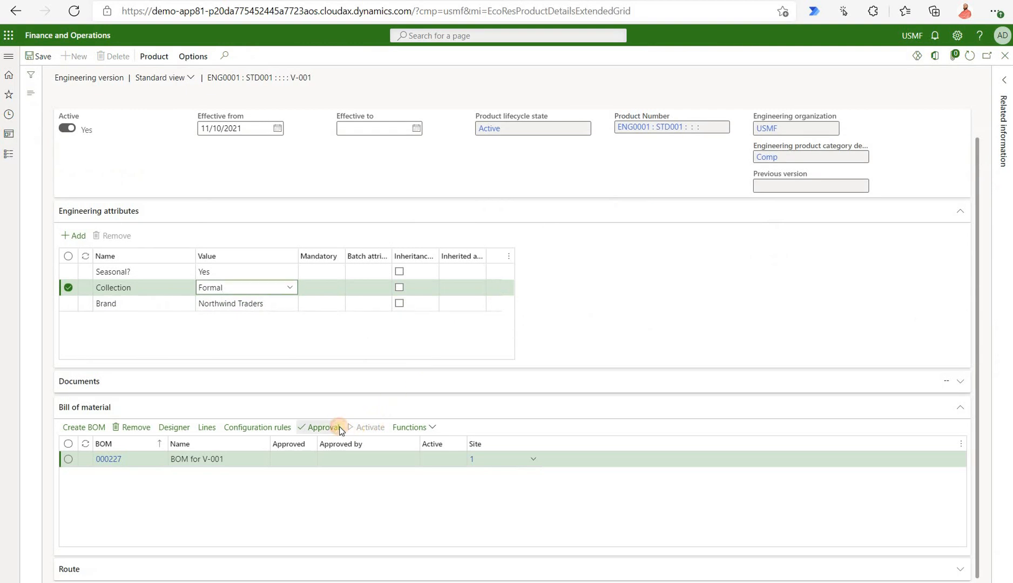
Step: Approve BOM 000227, keeping Approved by 000713
left_click(321, 426)
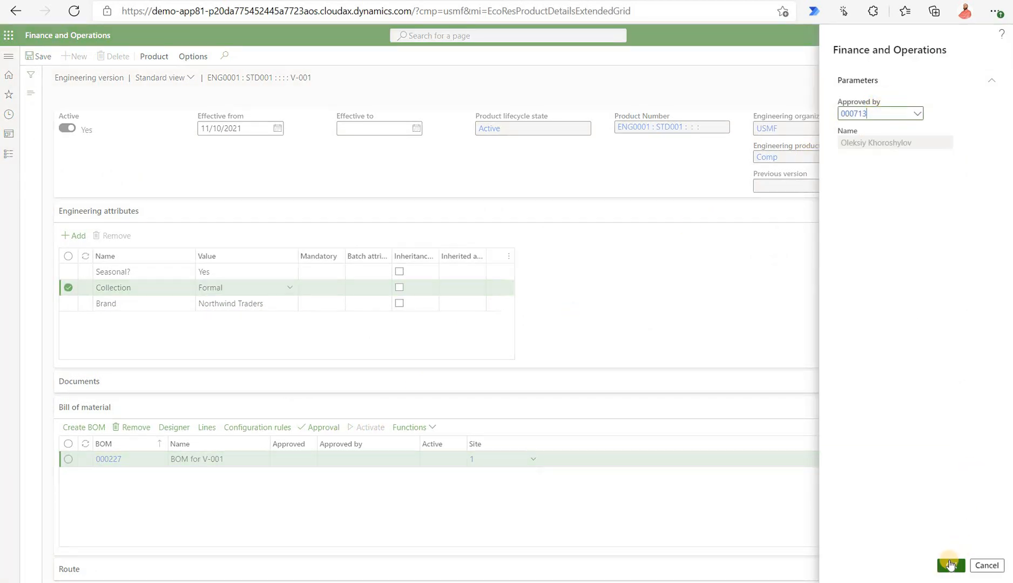
left_click(950, 565)
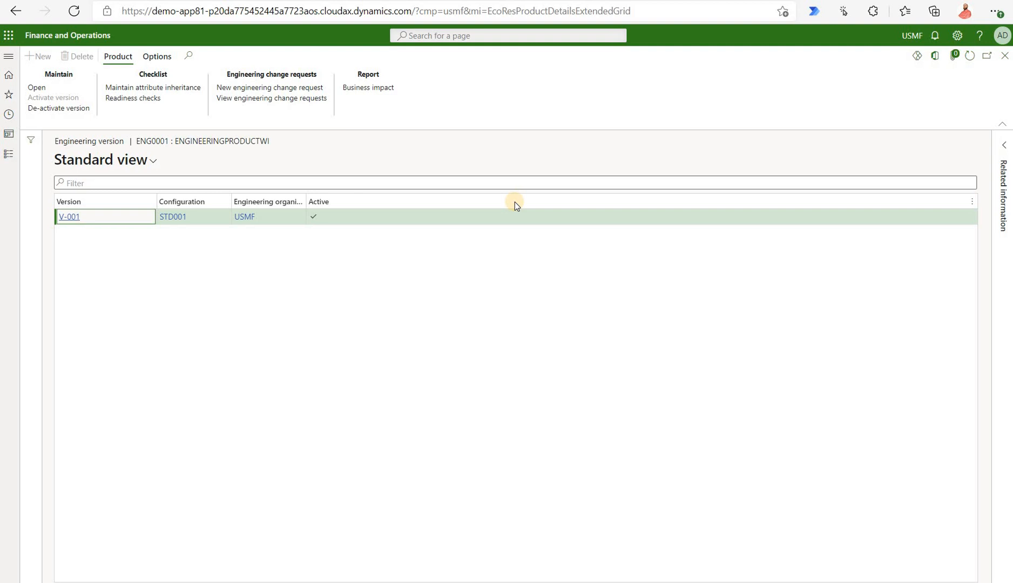
mouse_move(528, 186)
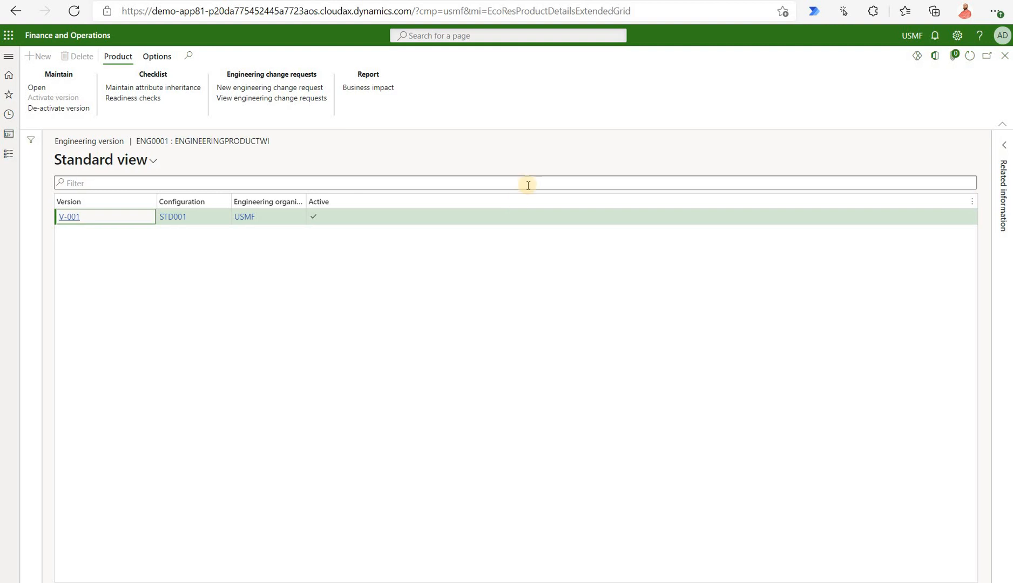
mouse_move(728, 104)
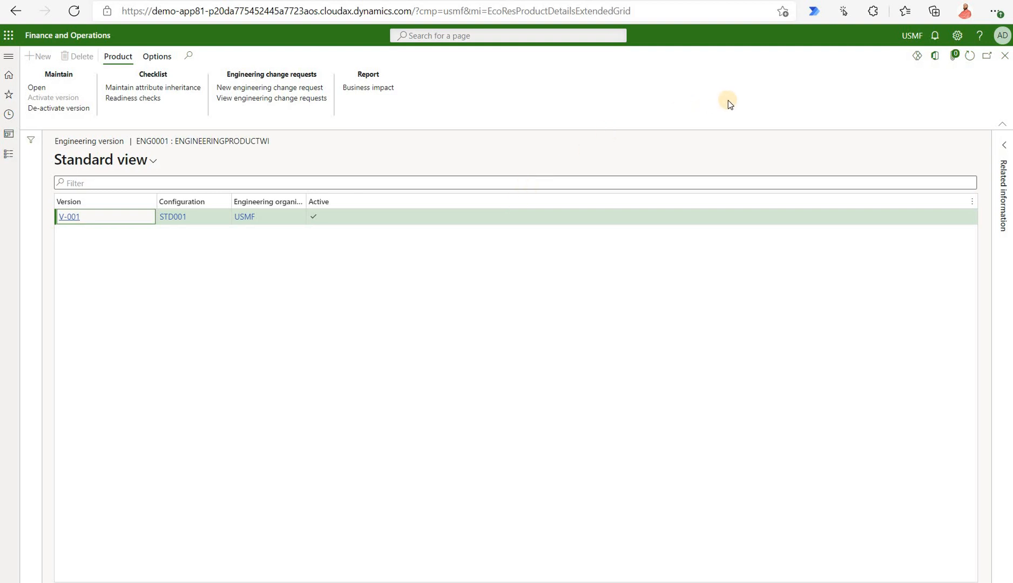
mouse_move(497, 101)
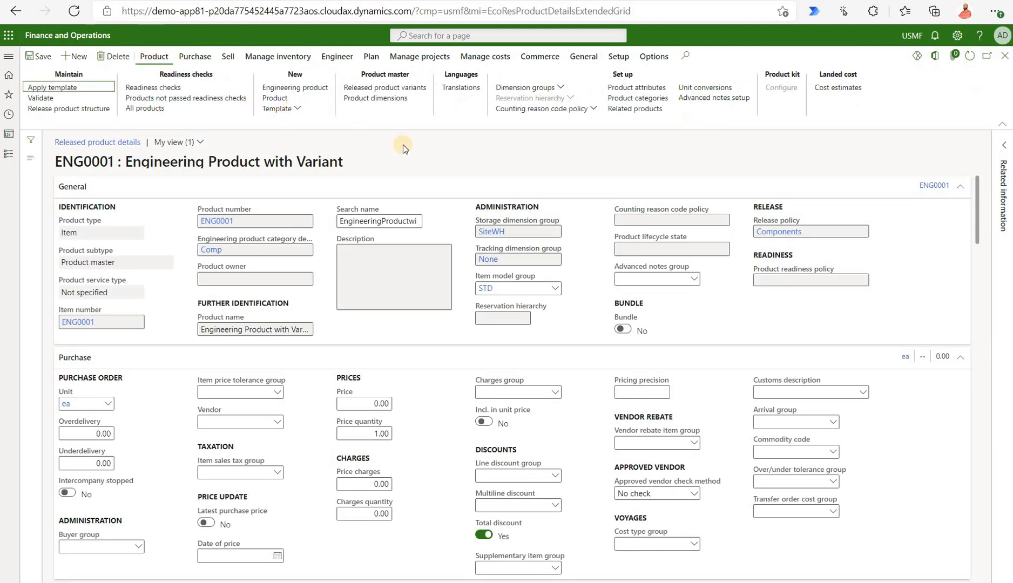
mouse_move(480, 172)
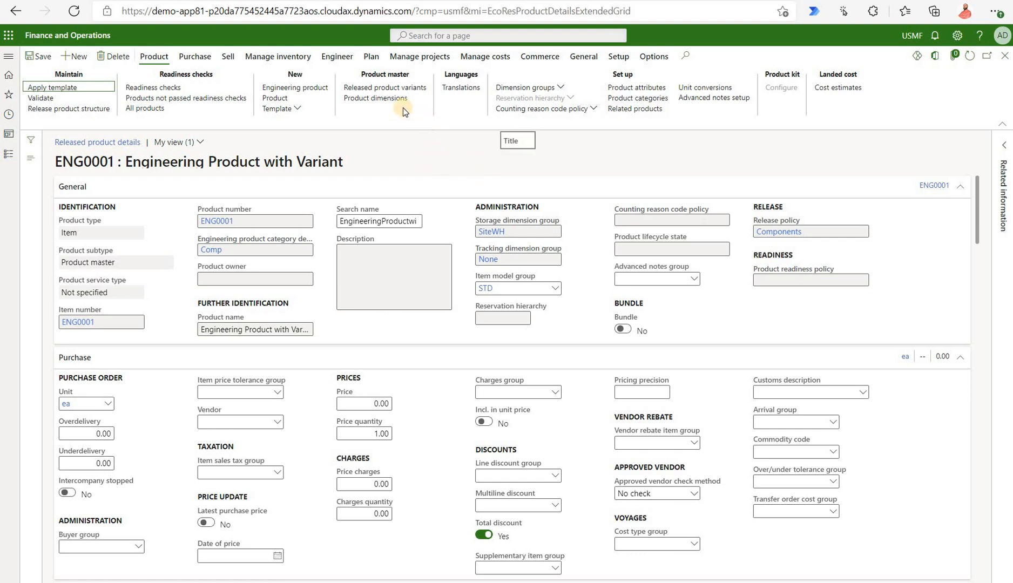
Step: Add configuration STD002 alongside STD001 in ENG0001's product dimensions
left_click(375, 98)
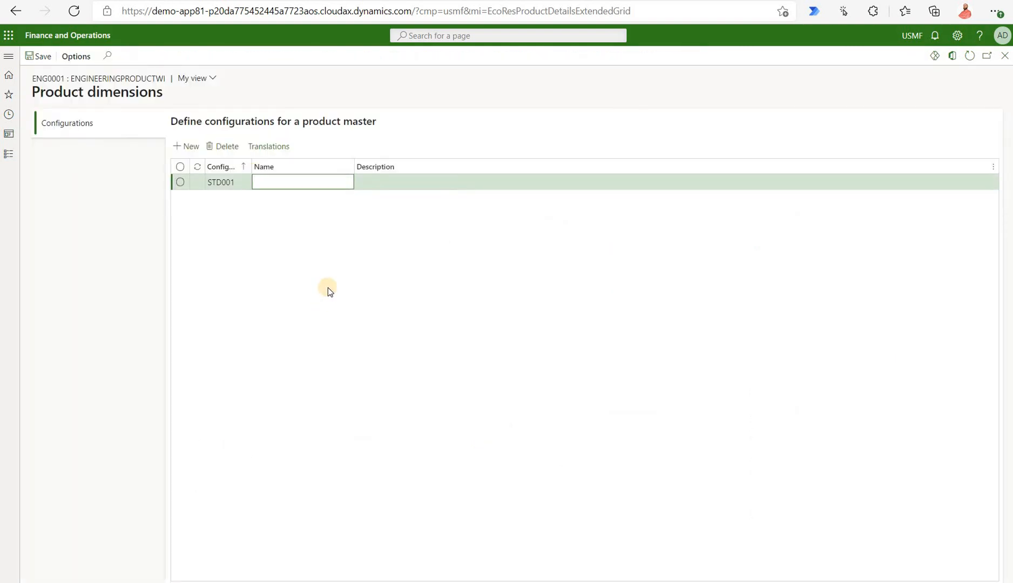
mouse_move(189, 146)
type("S")
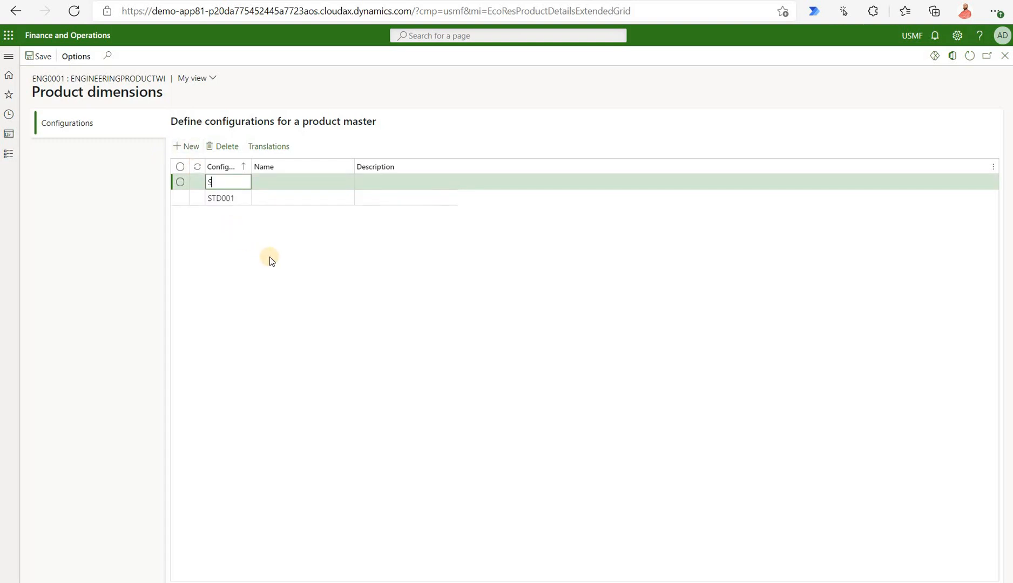
type("TD0002")
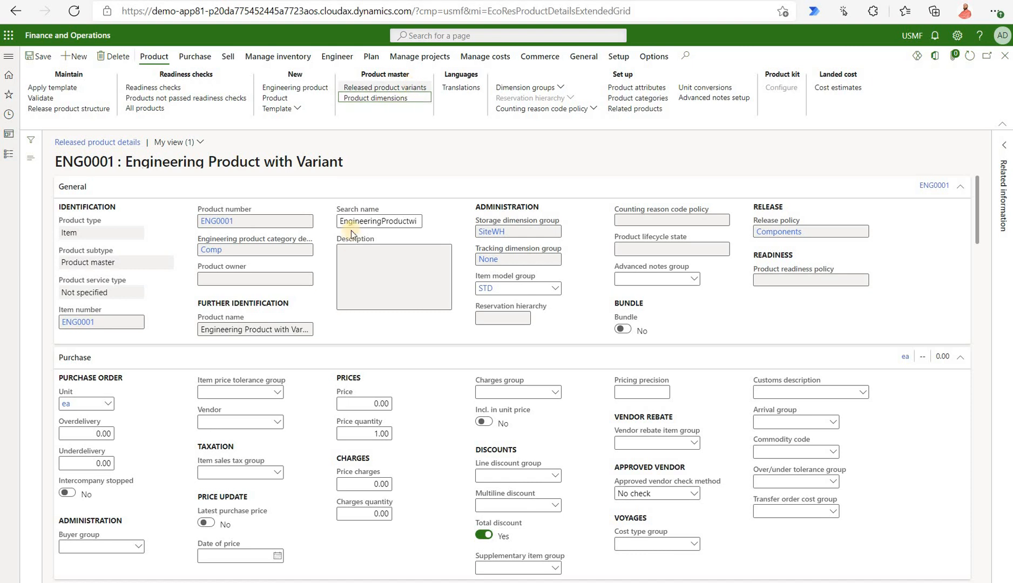
Step: From ENG0001's variant suggestions, mark and create the ENG0001 : STD002 variant
left_click(385, 87)
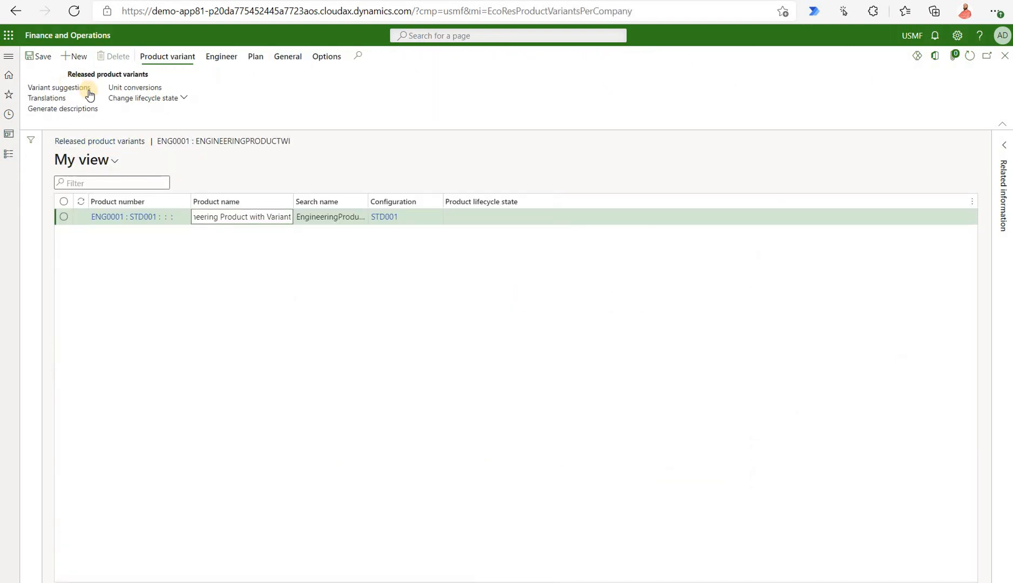
left_click(59, 88)
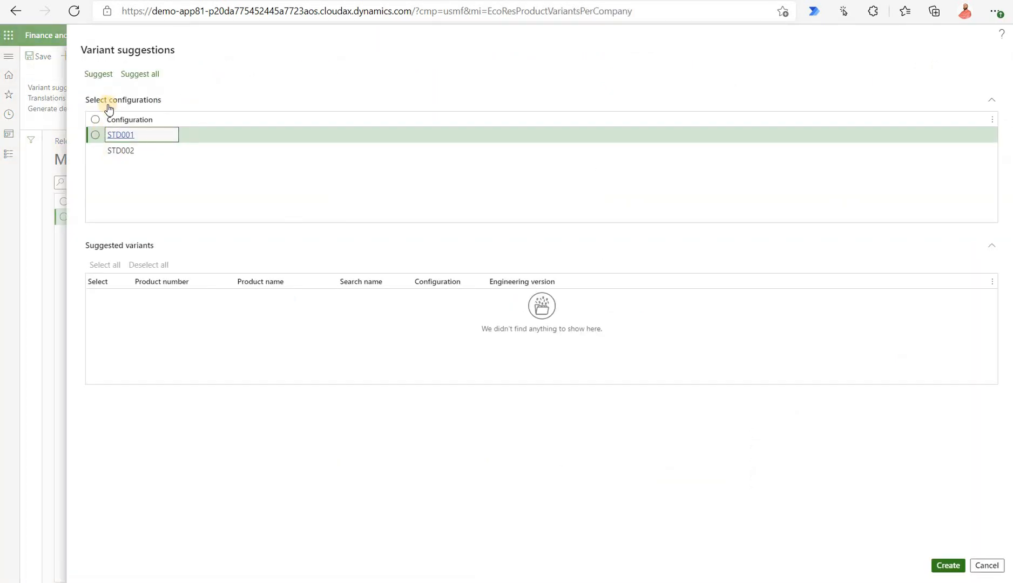
left_click(139, 73)
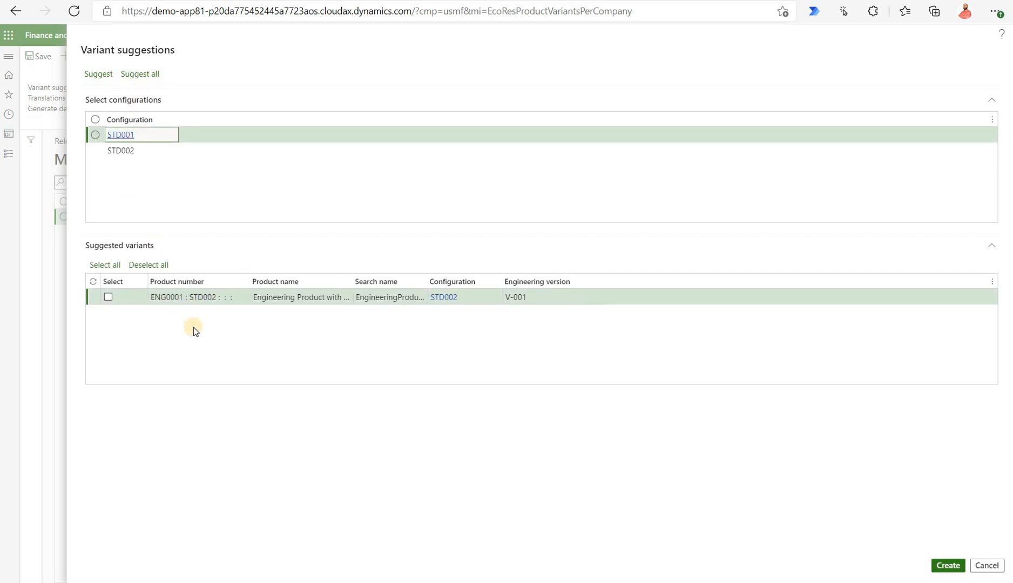
mouse_move(181, 334)
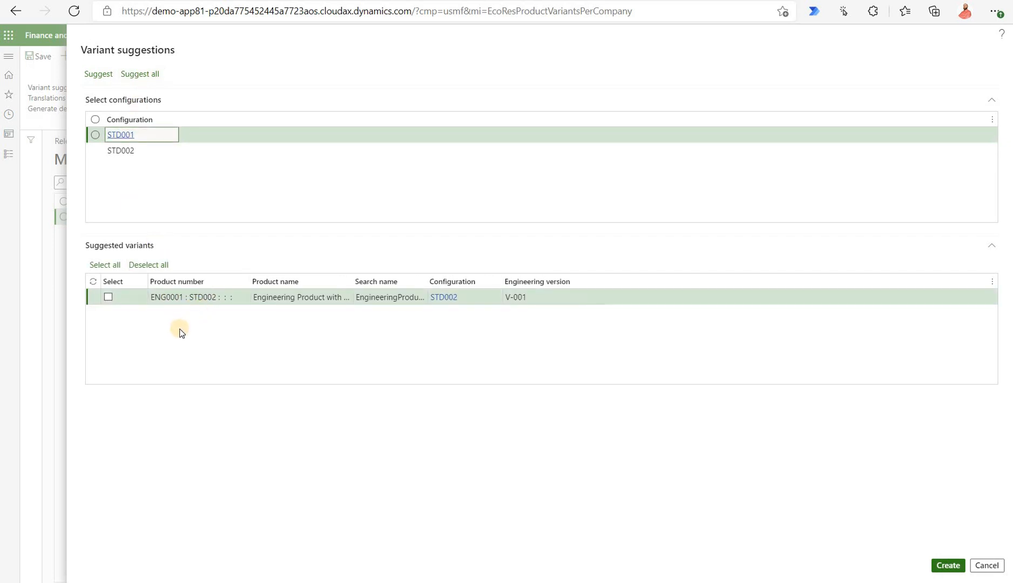
left_click(108, 297)
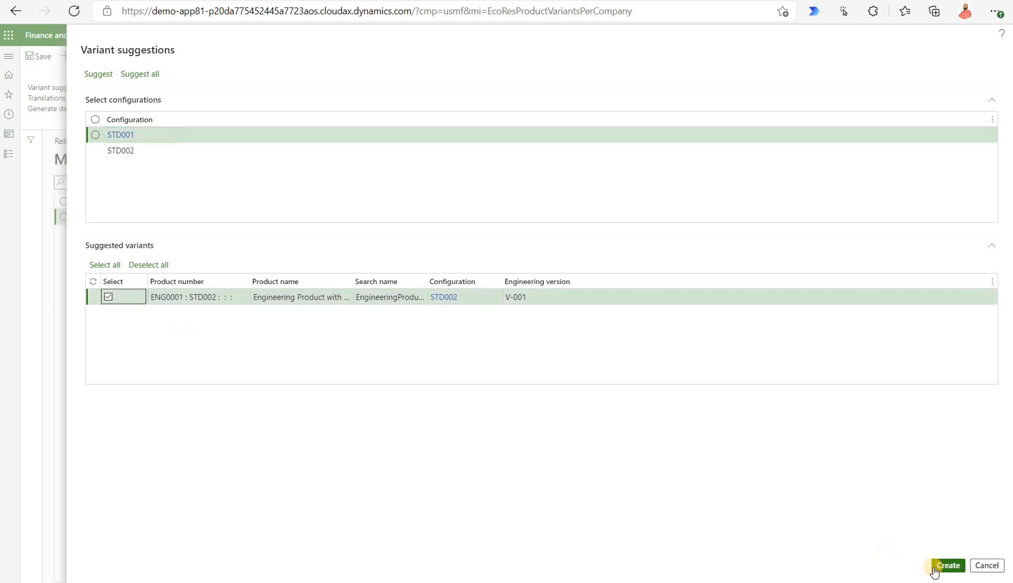
left_click(946, 565)
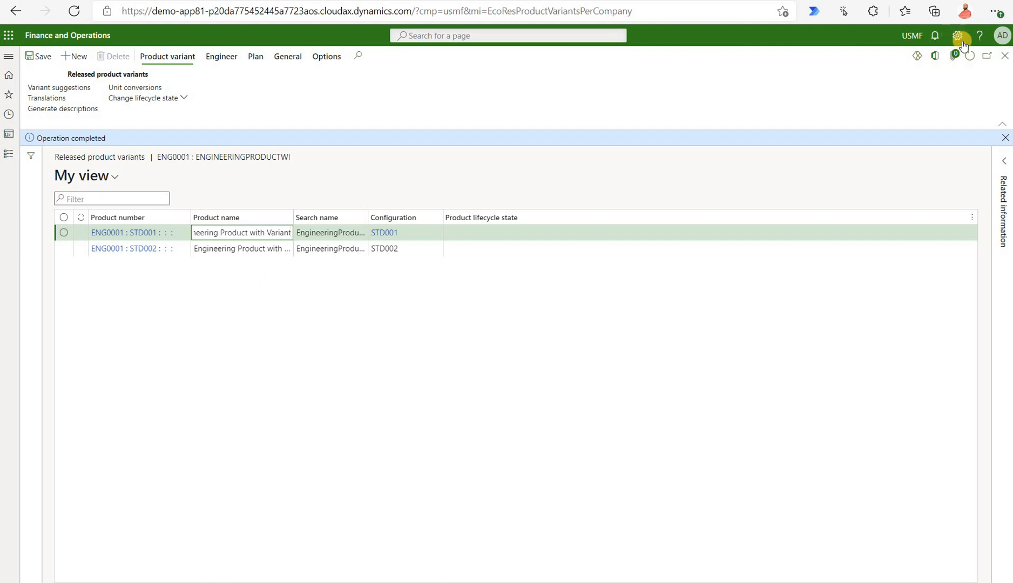
mouse_move(1004, 55)
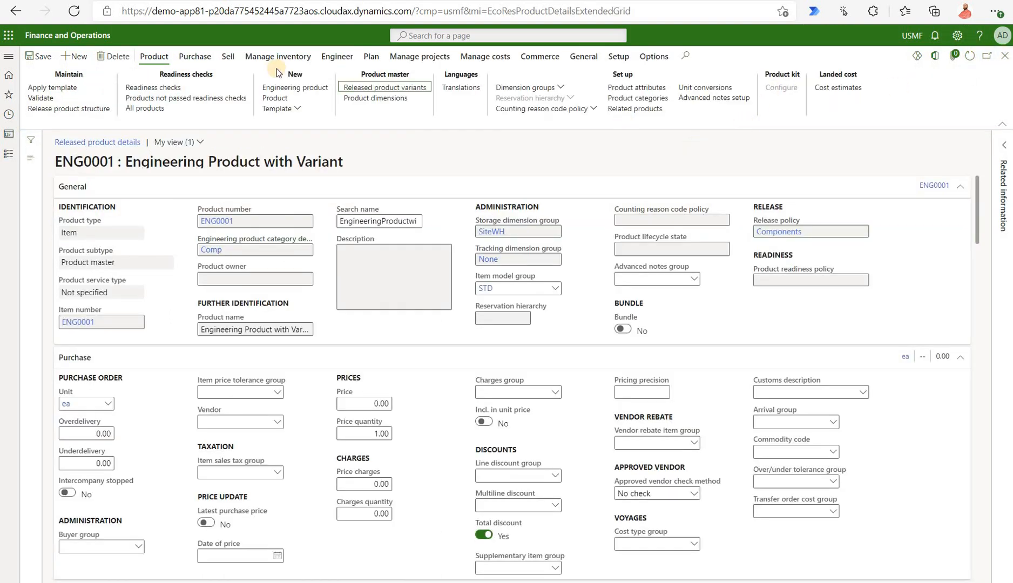
Step: List ENG0001's engineering versions and select the STD002 row
left_click(336, 57)
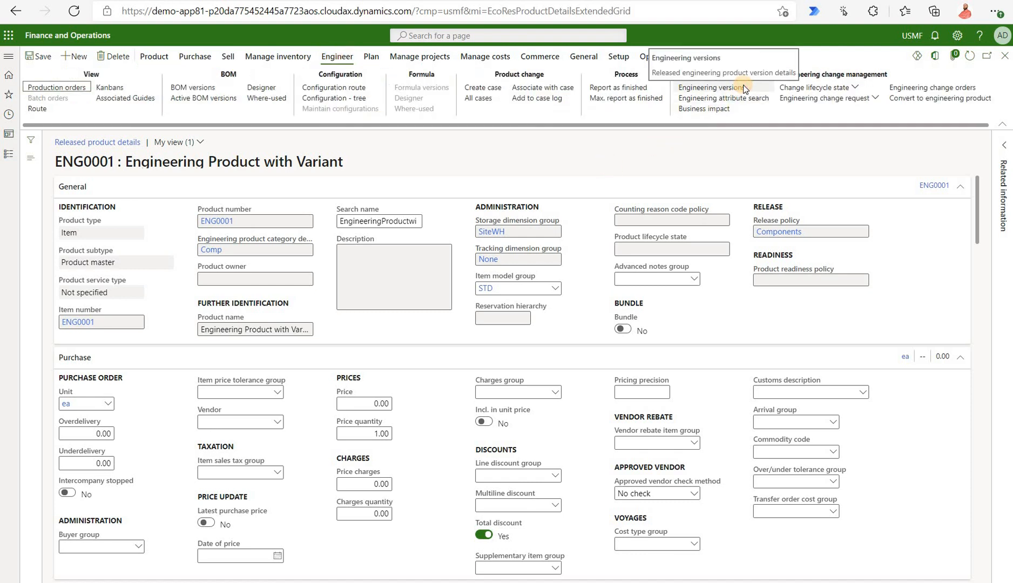
left_click(713, 87)
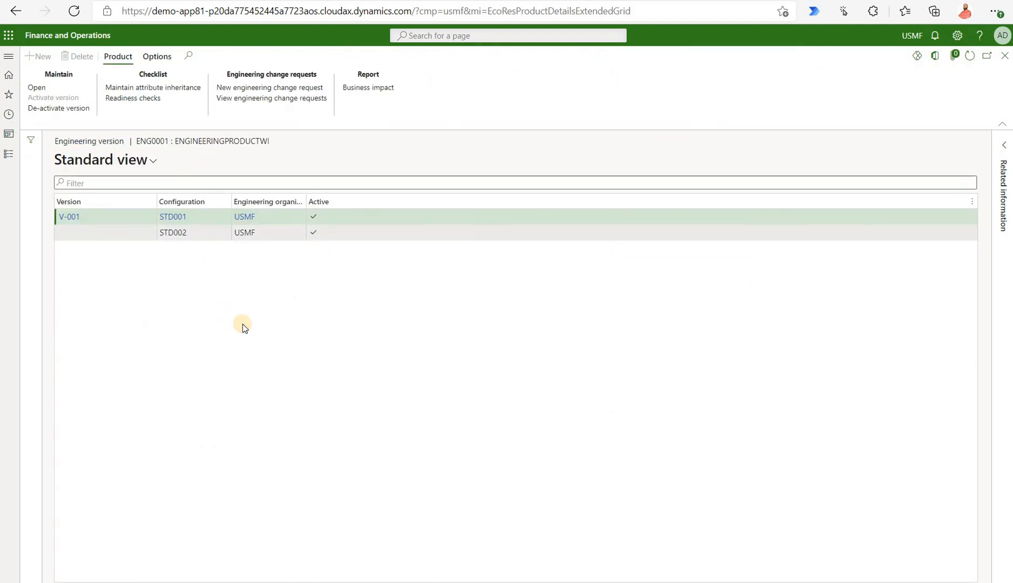
left_click(173, 232)
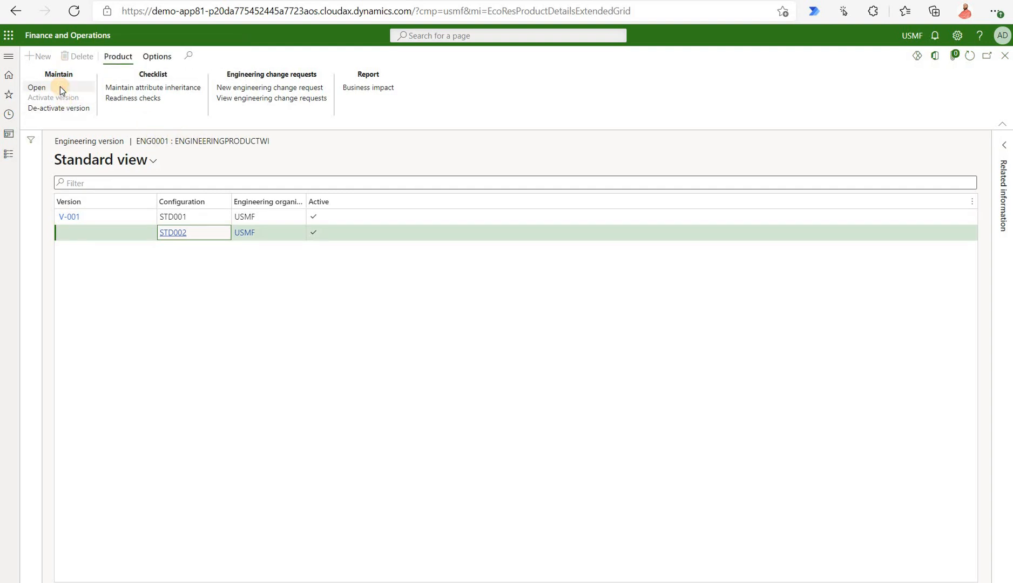
Step: Open the STD002 engineering version and review its attributes and empty BOM
left_click(37, 87)
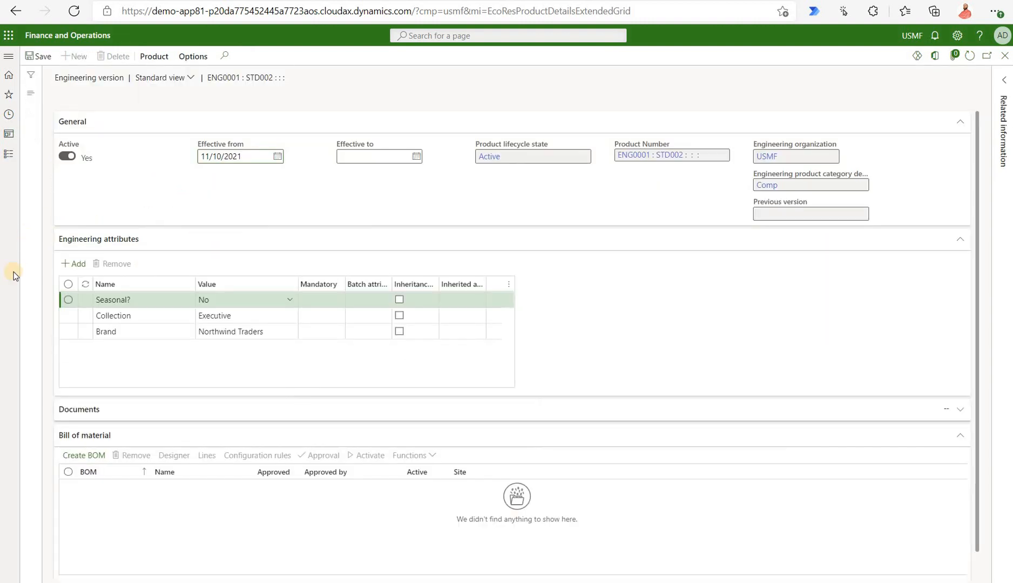
mouse_move(335, 367)
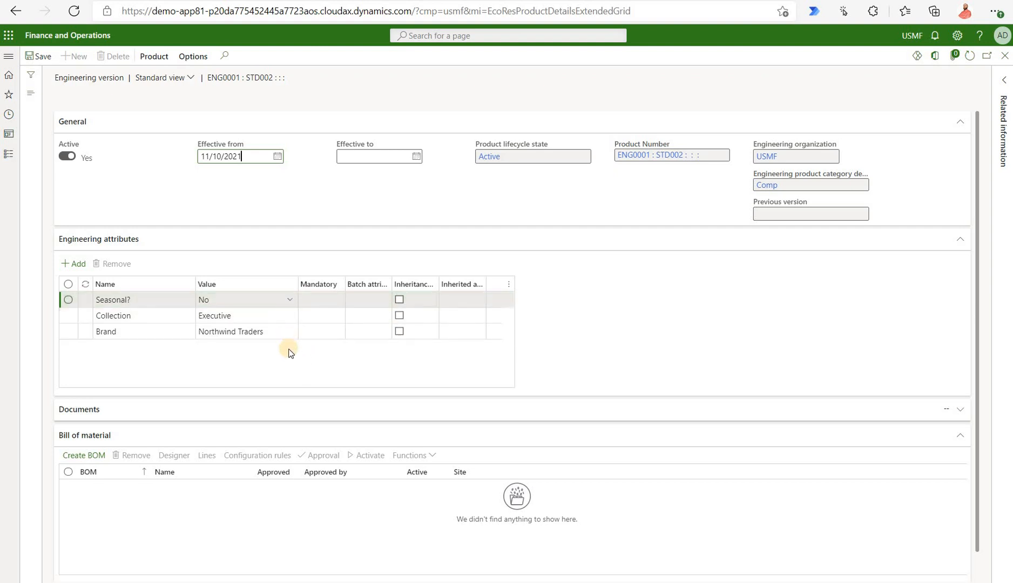
mouse_move(273, 344)
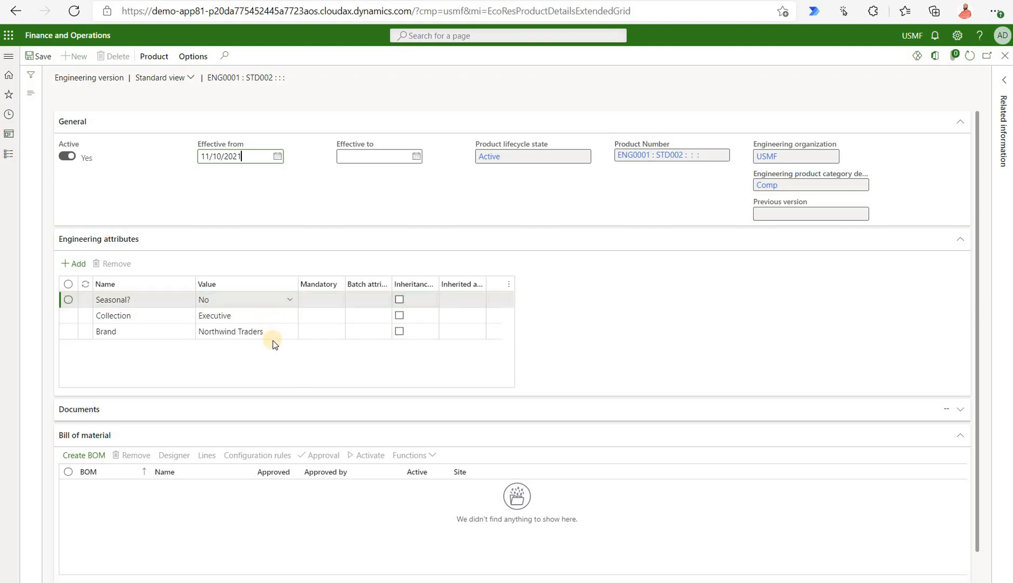
scroll("down", 3)
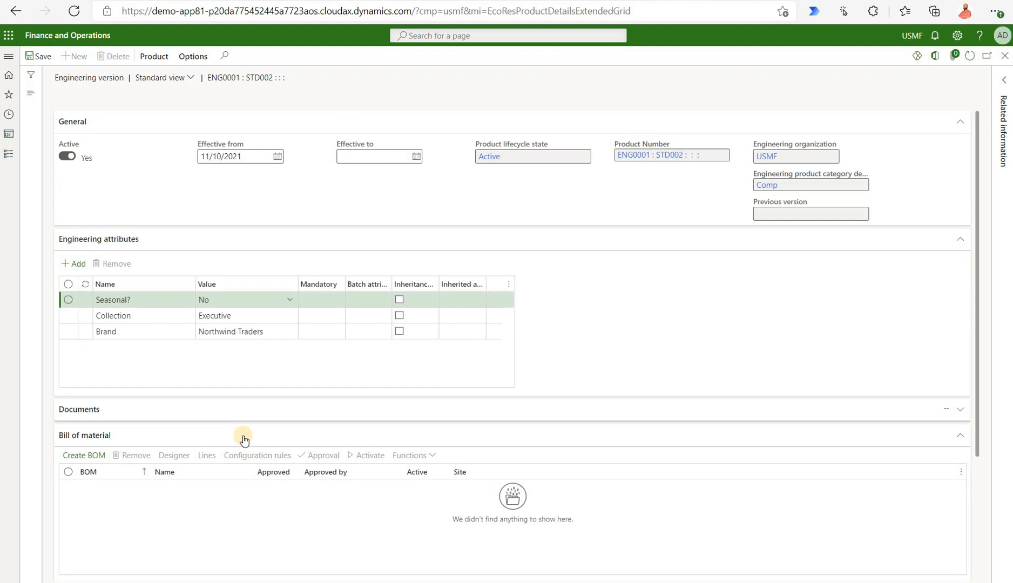
mouse_move(998, 69)
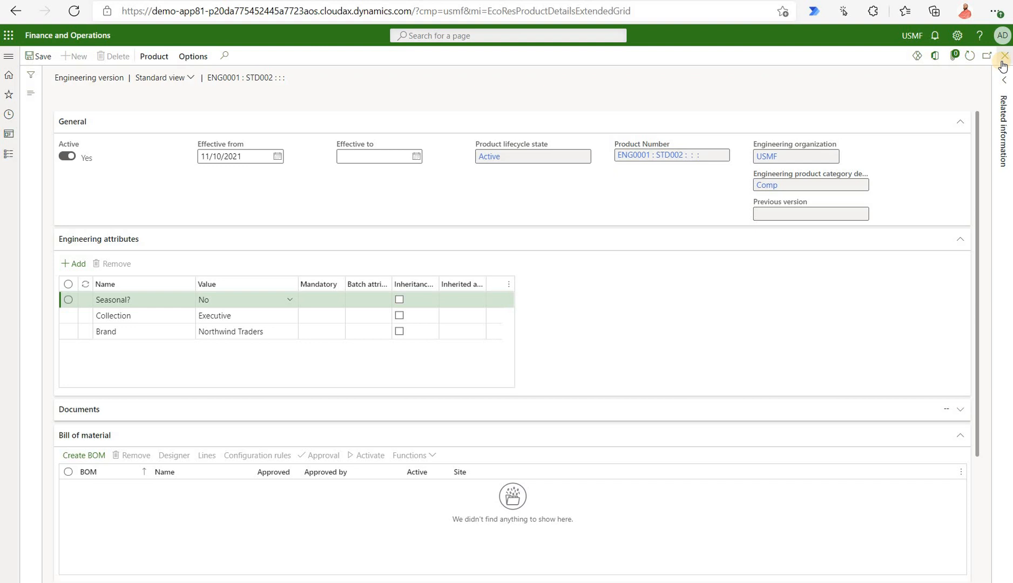
mouse_move(1003, 58)
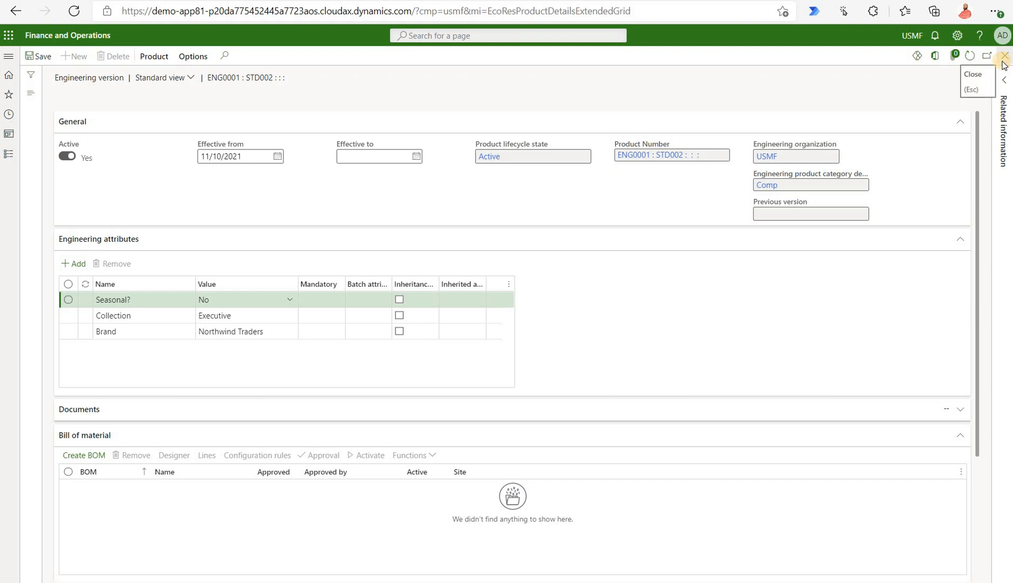
Step: Close the STD002 engineering version details, returning to ENG0001's version list
left_click(1005, 56)
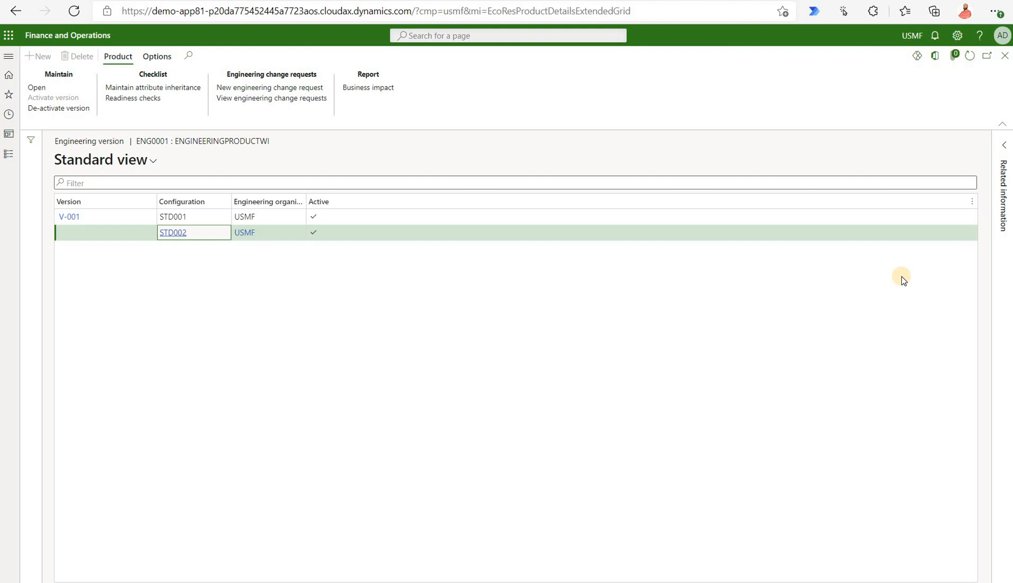
mouse_move(882, 288)
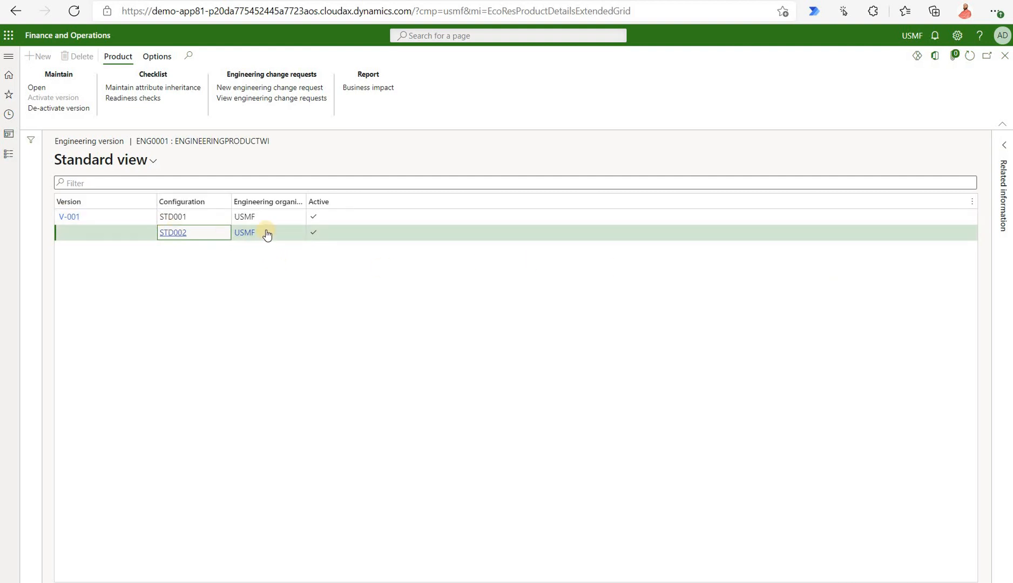
mouse_move(304, 292)
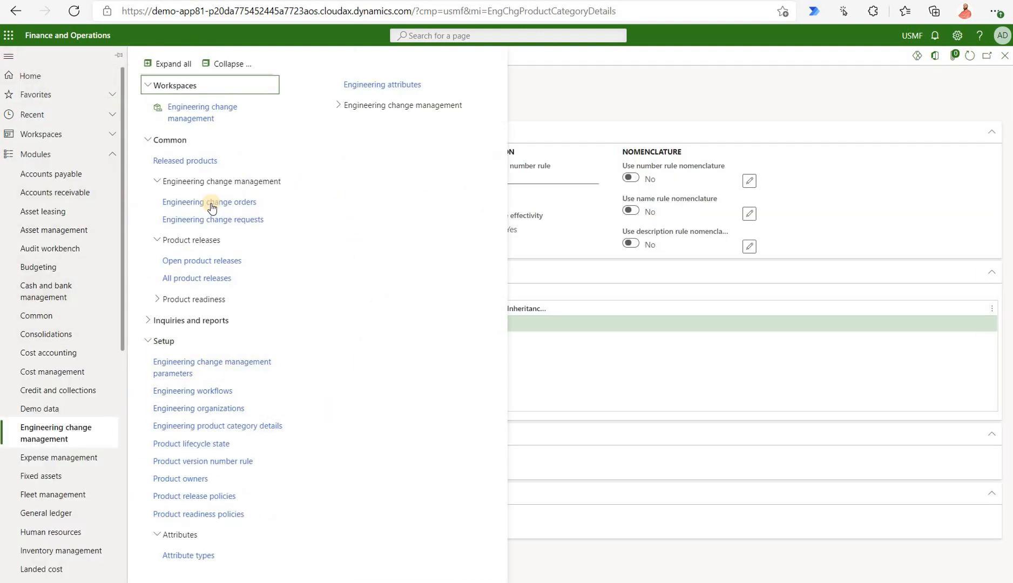
Step: Create change order 002 with category STD and low priority, then reveal the impacted-product options
left_click(208, 202)
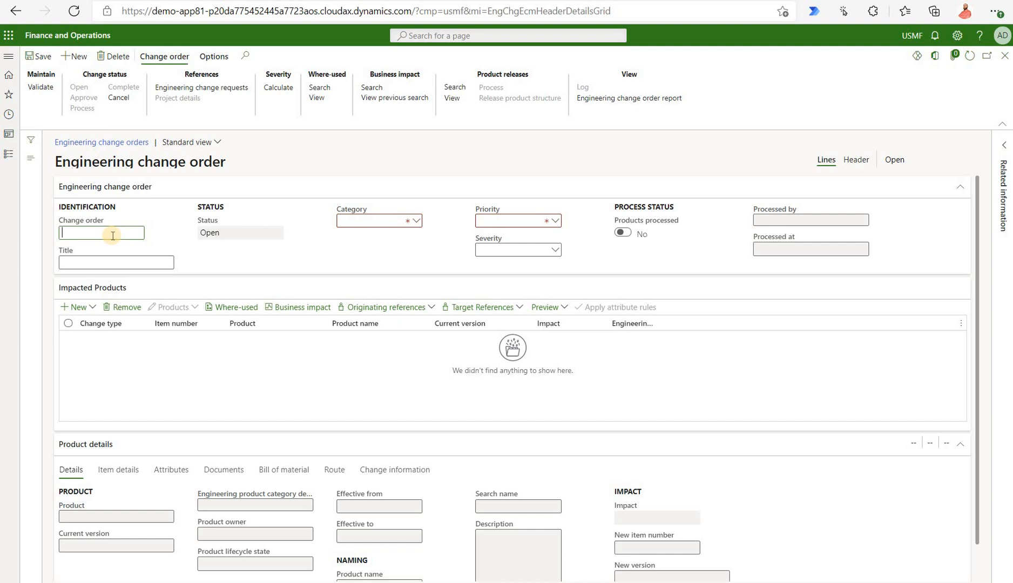
type("00")
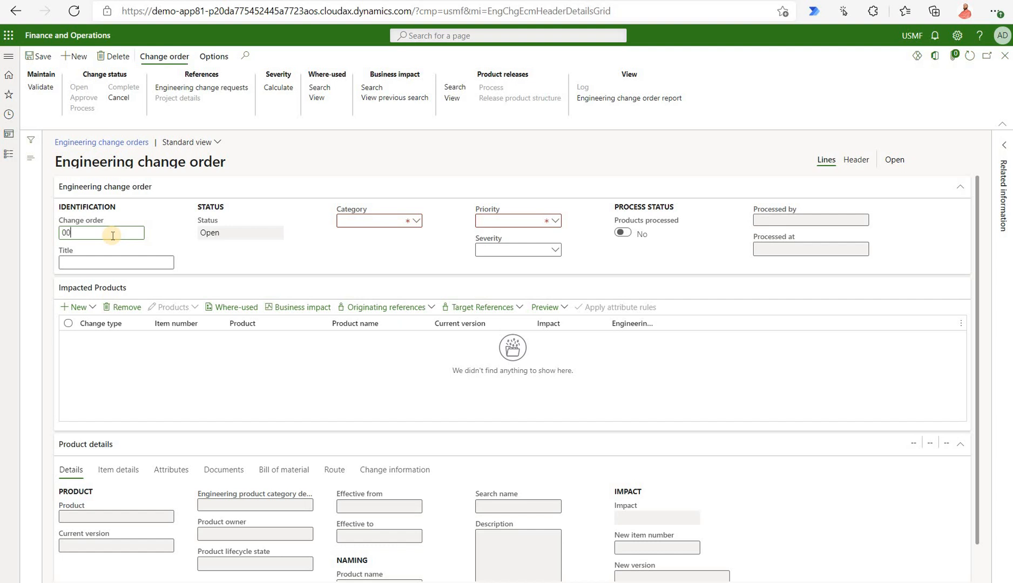
left_click(416, 221)
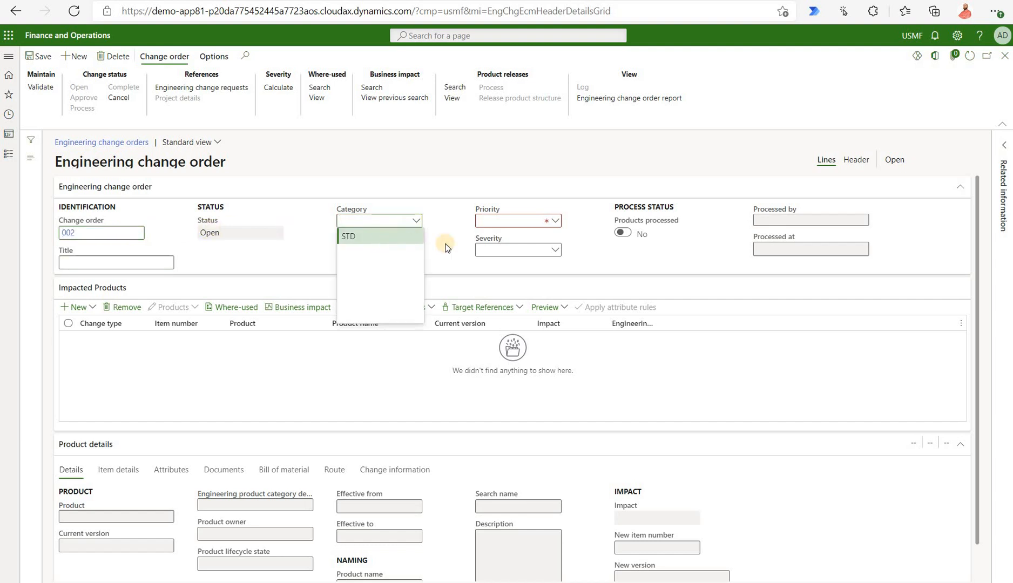
left_click(348, 236)
type("Low")
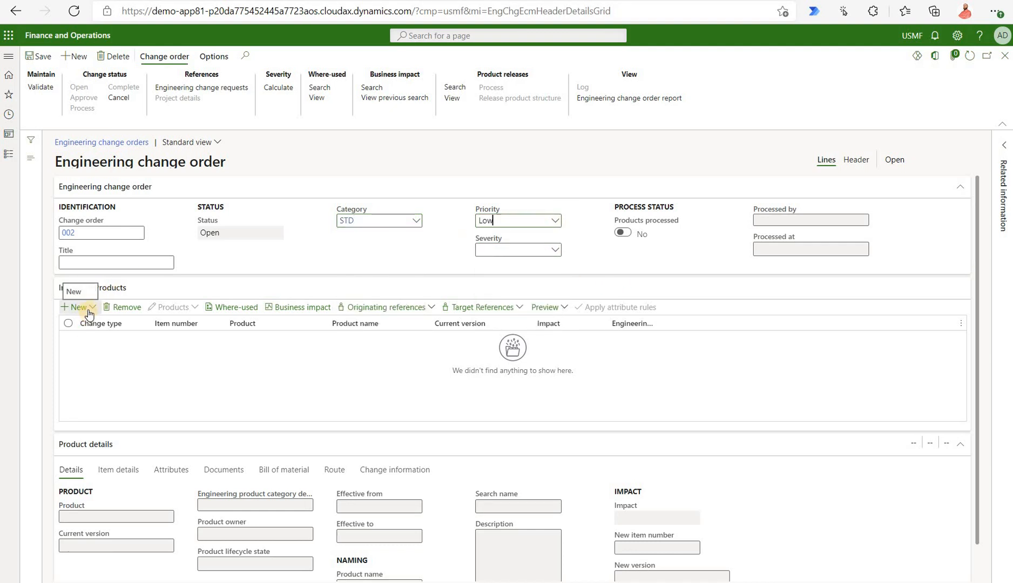
left_click(77, 307)
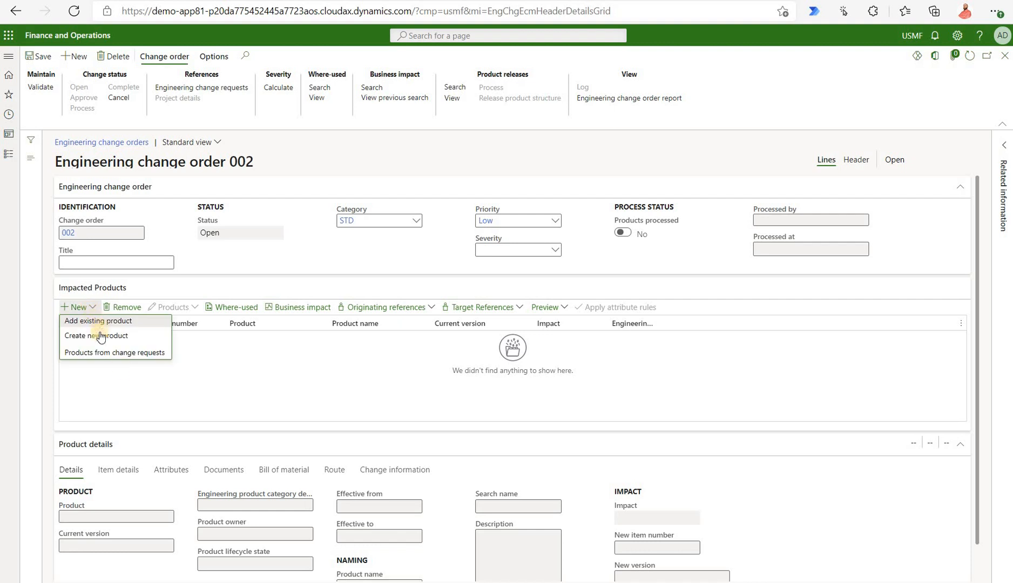
mouse_move(142, 394)
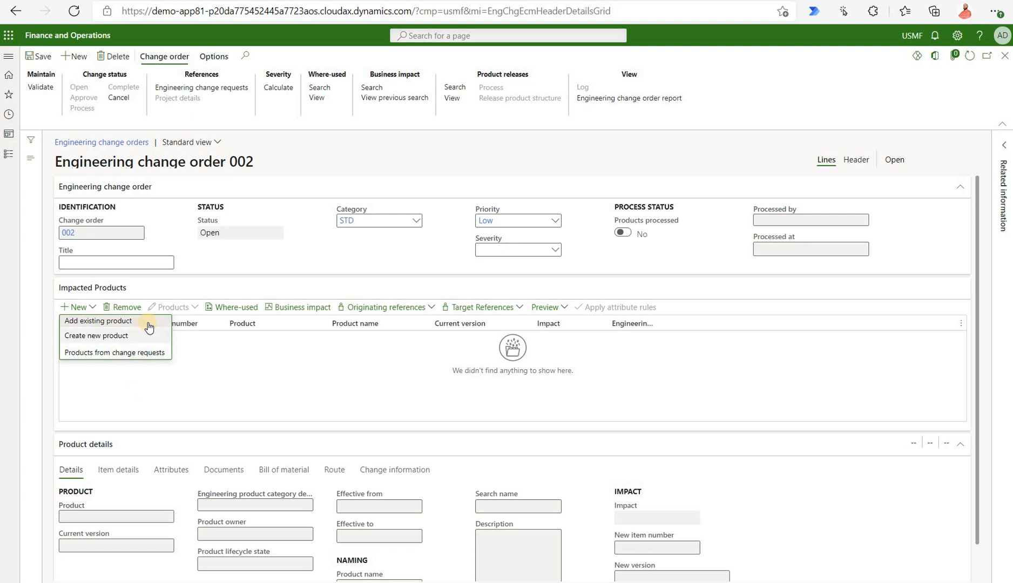
Step: Add existing product ENG0001 : STD001 to change order 002 with impact New variant
left_click(96, 335)
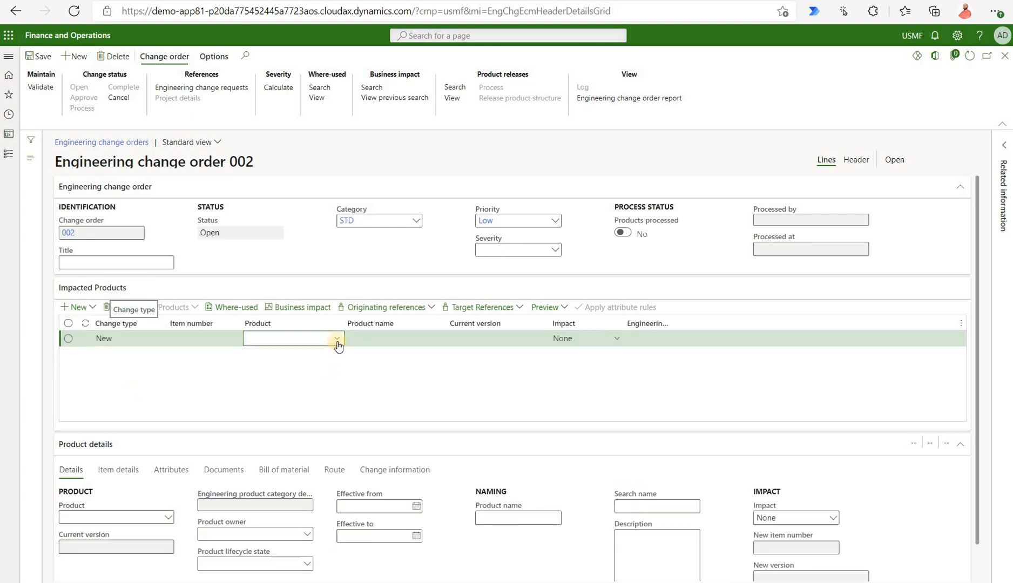
left_click(334, 338)
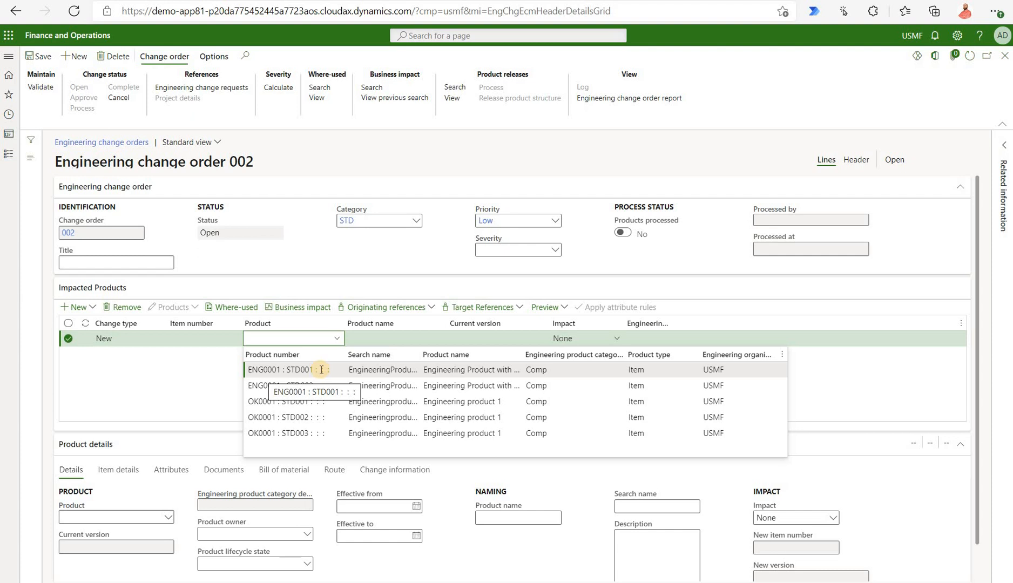
left_click(290, 369)
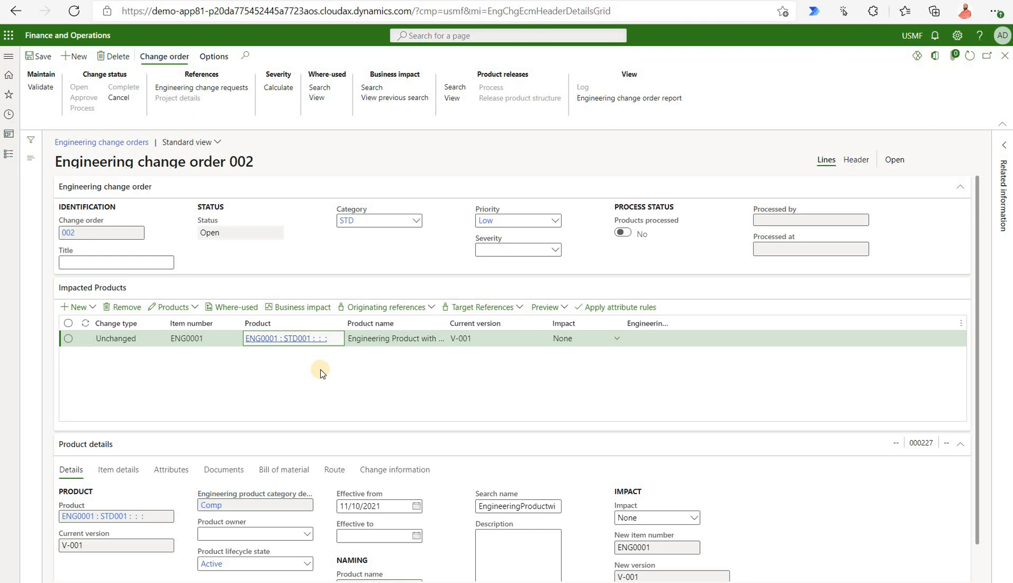
mouse_move(320, 356)
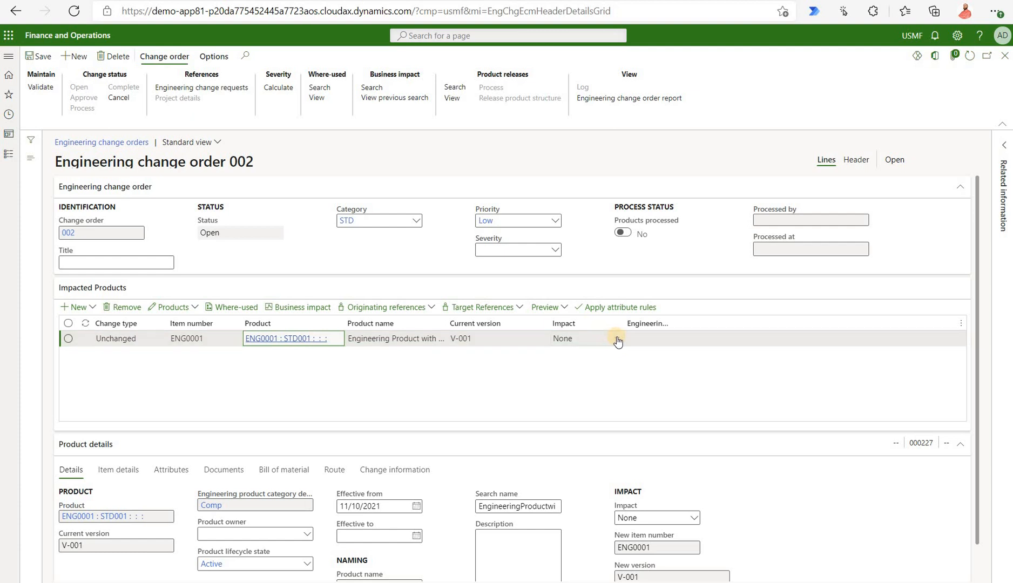
left_click(614, 338)
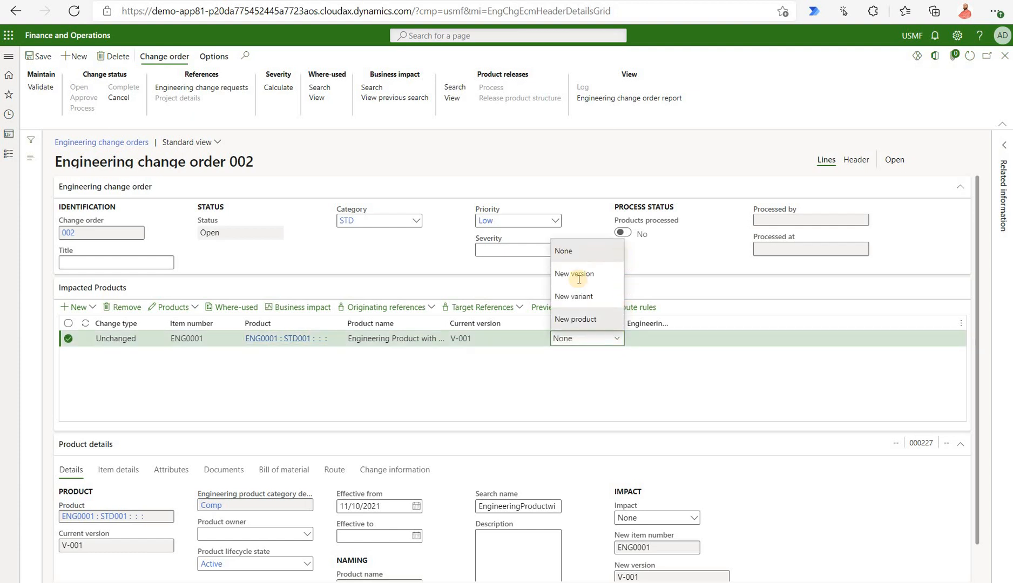
mouse_move(573, 296)
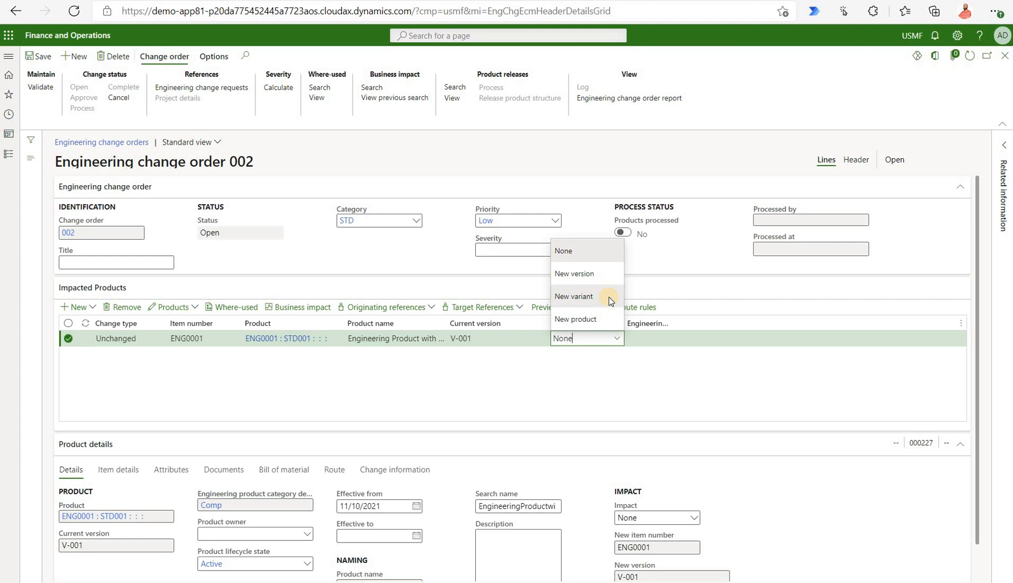
left_click(572, 296)
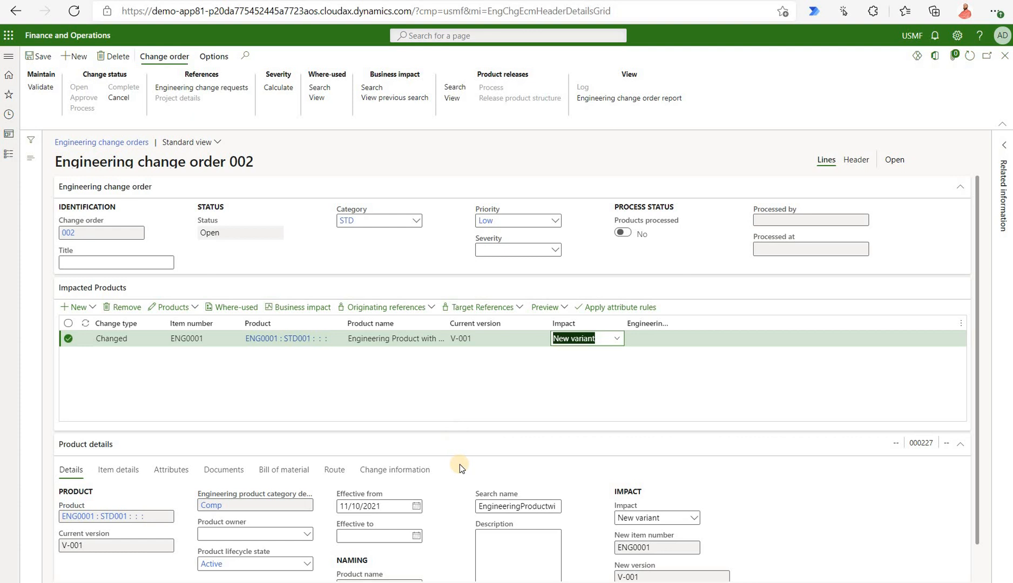
Step: Set the new variant's configuration to STD003 and approve change order 002
scroll("down", 3)
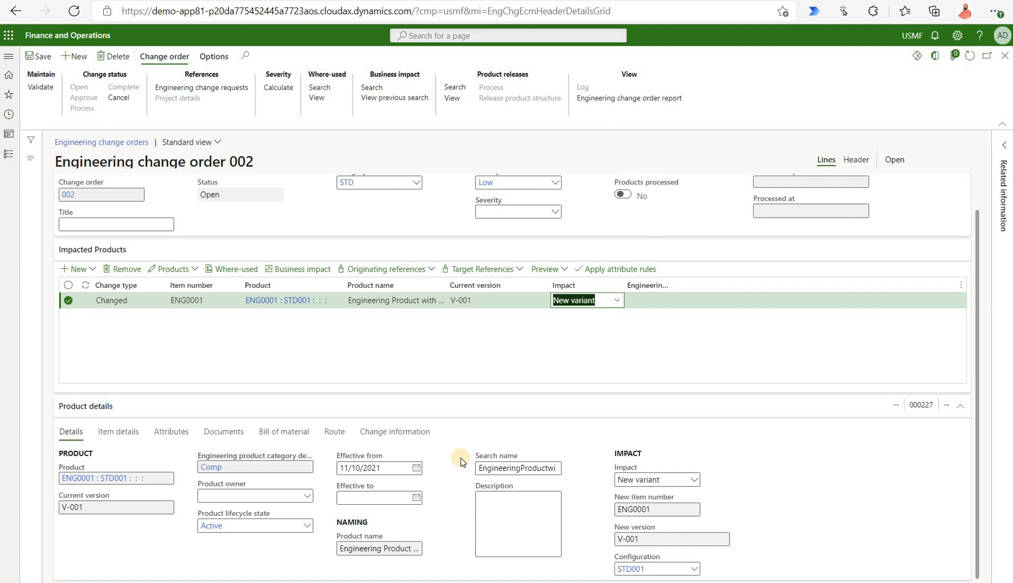
mouse_move(803, 533)
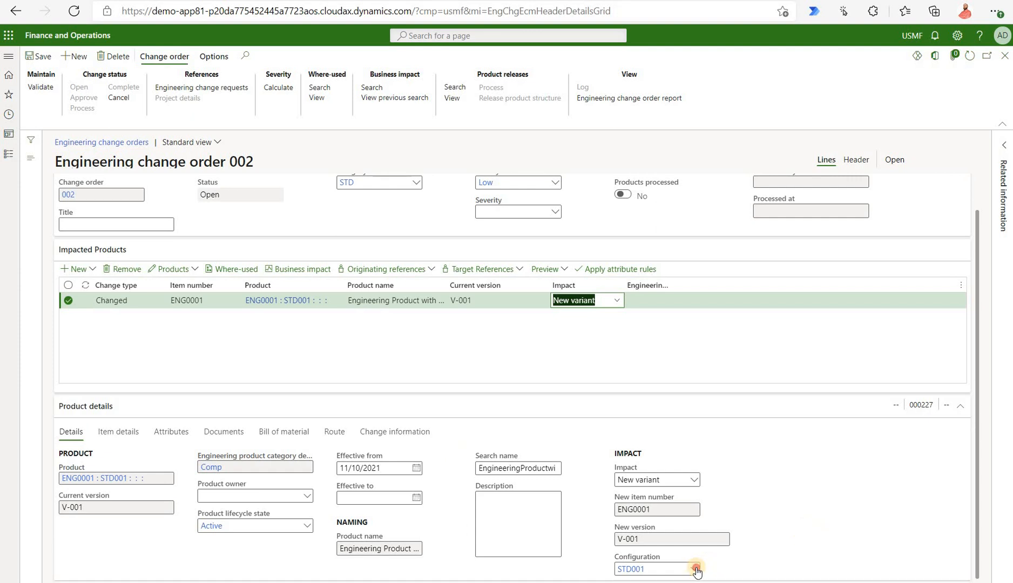
left_click(695, 572)
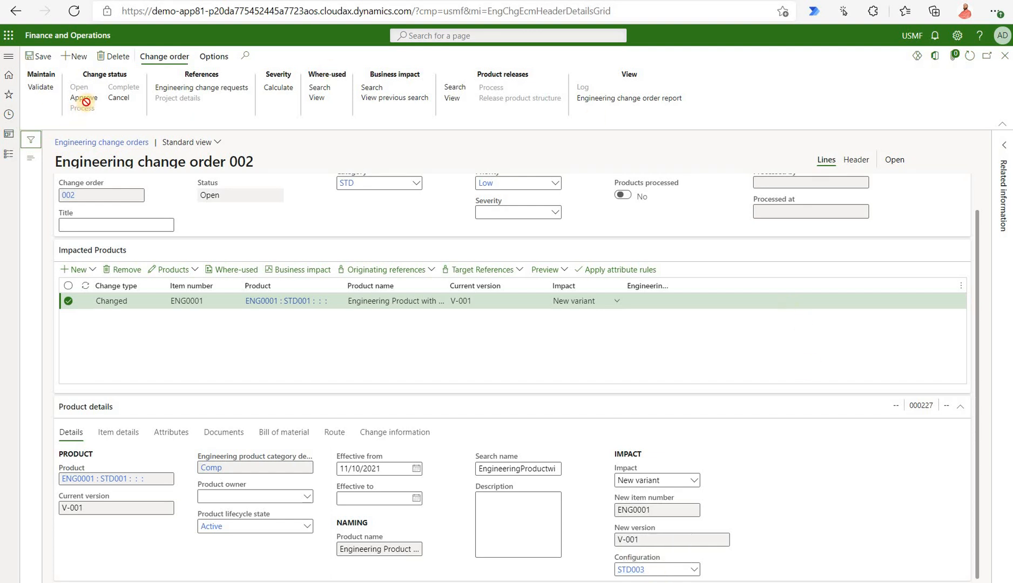
left_click(84, 97)
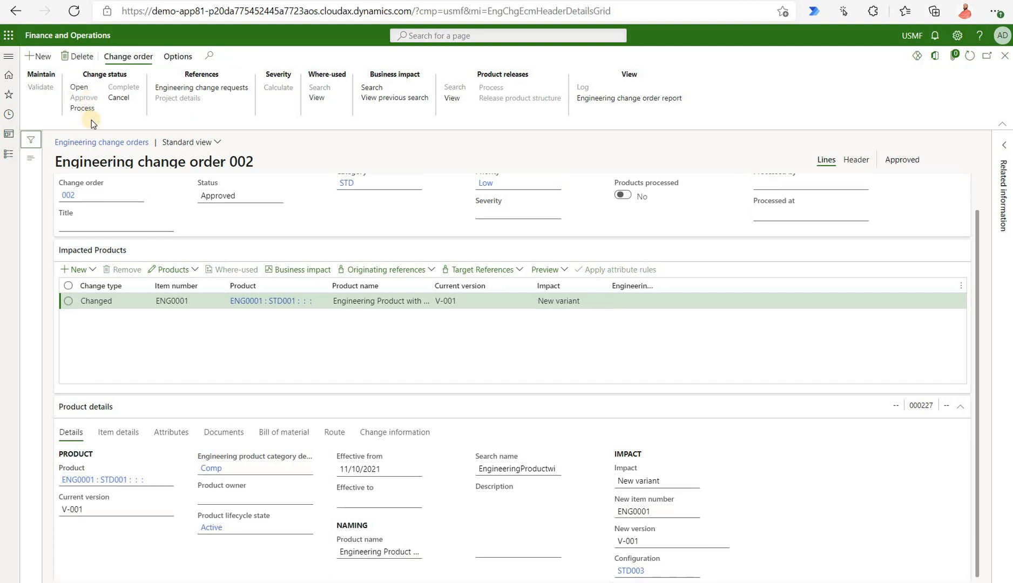
Step: Process change order 002 and select ENG0001's new STD003 engineering version
left_click(82, 108)
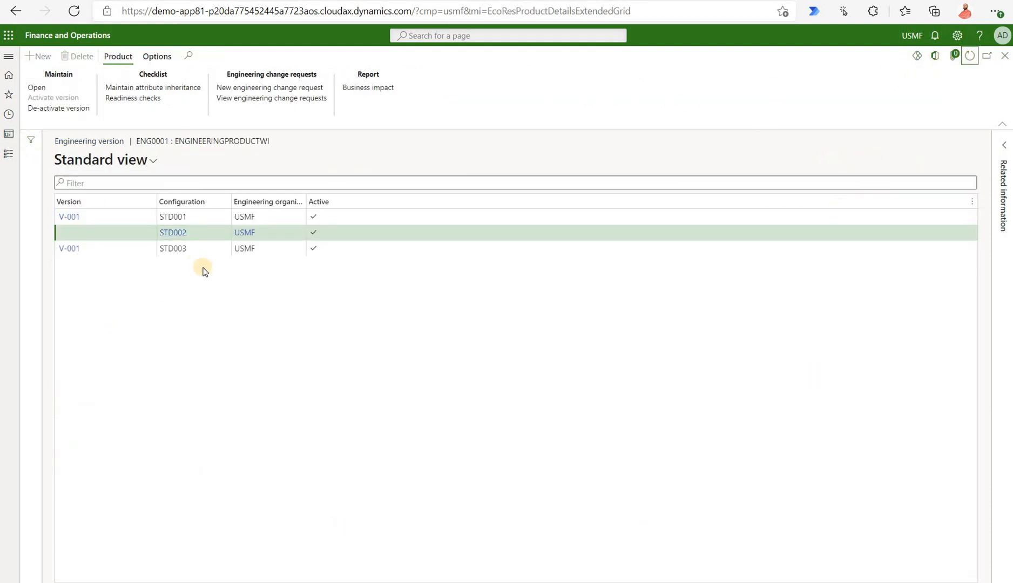
left_click(173, 248)
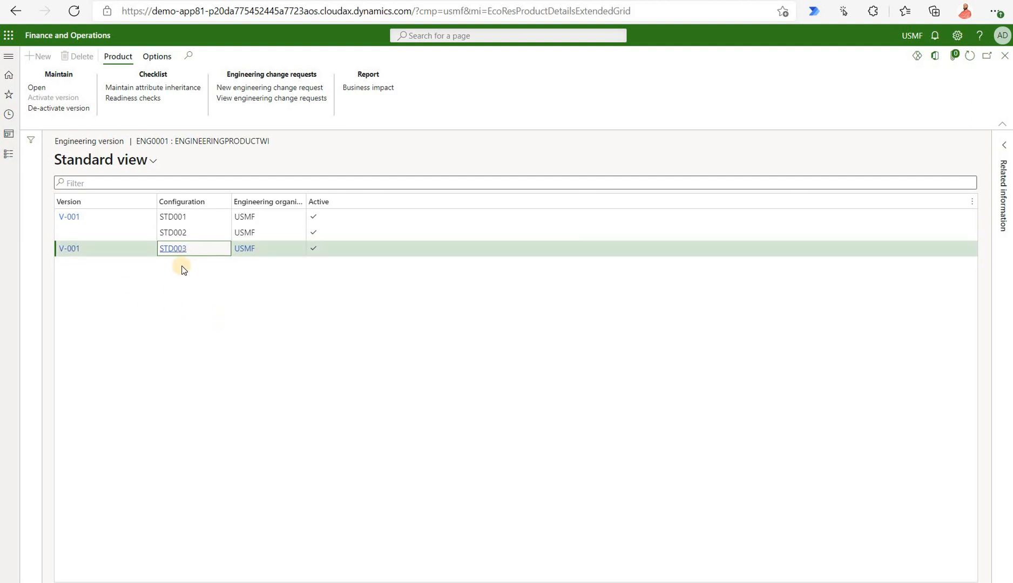
mouse_move(180, 254)
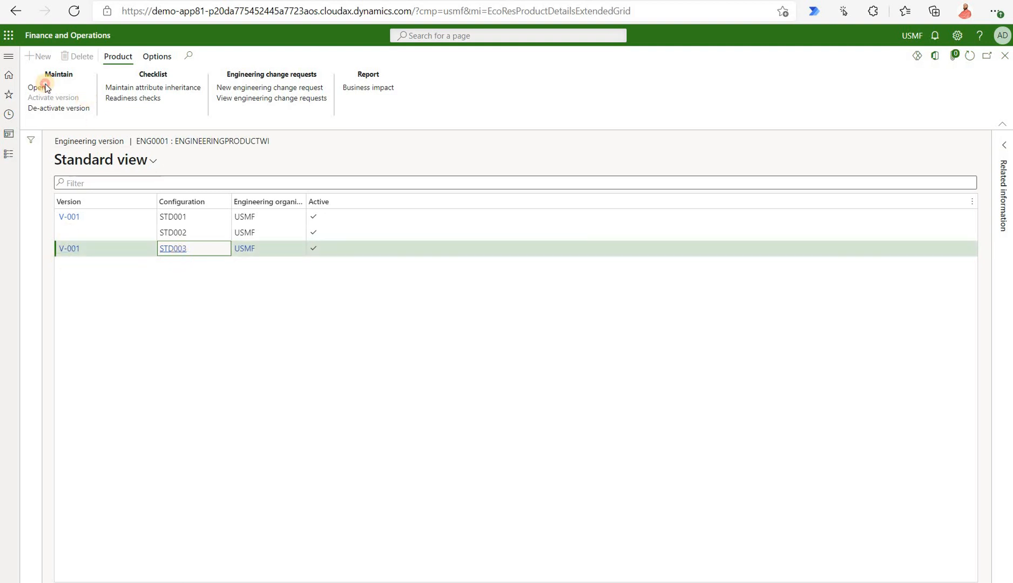
Step: Review STD003's version V-001 and the lines of its bill of materials 000228
left_click(35, 87)
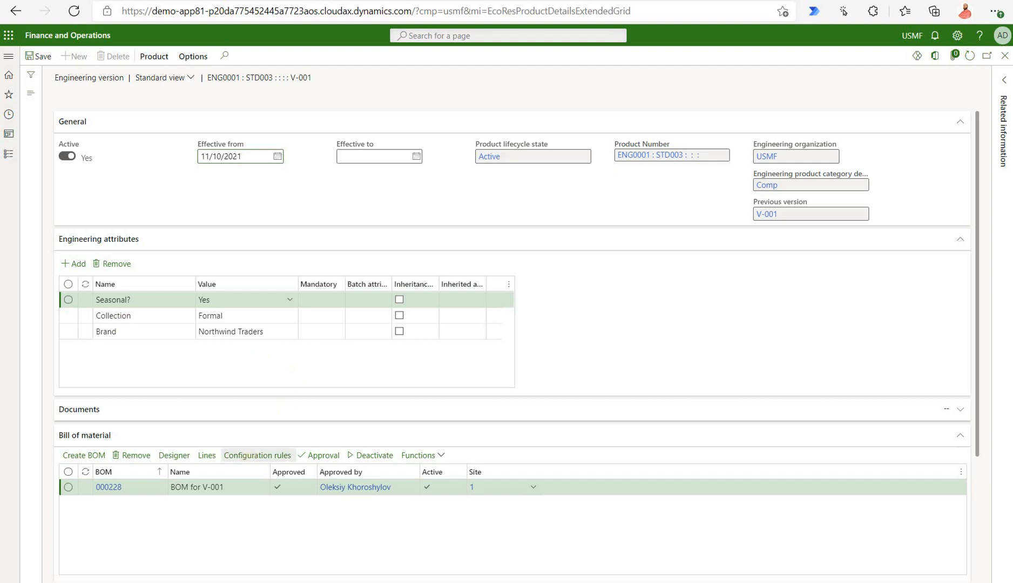
scroll("down", 3)
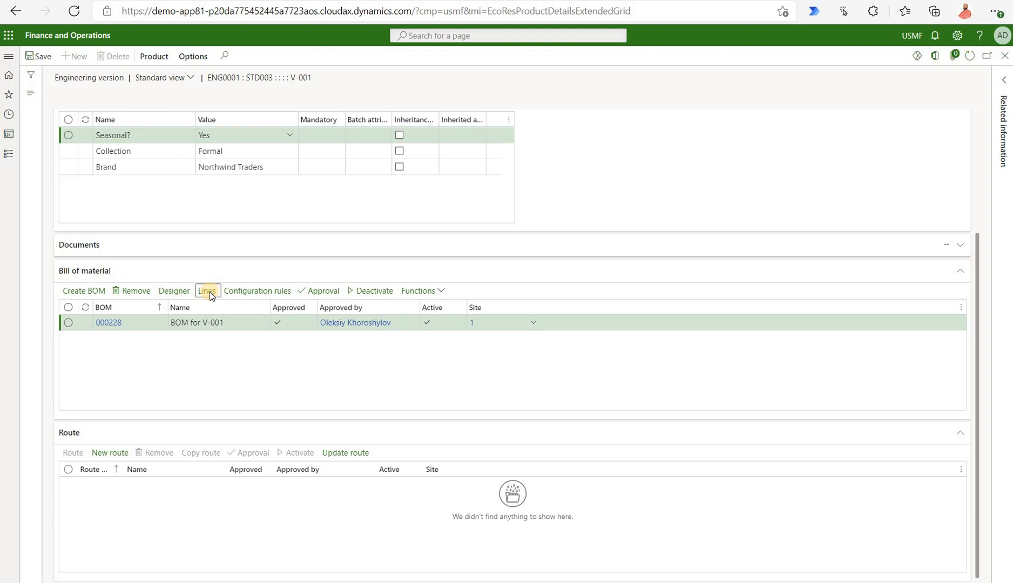
left_click(206, 290)
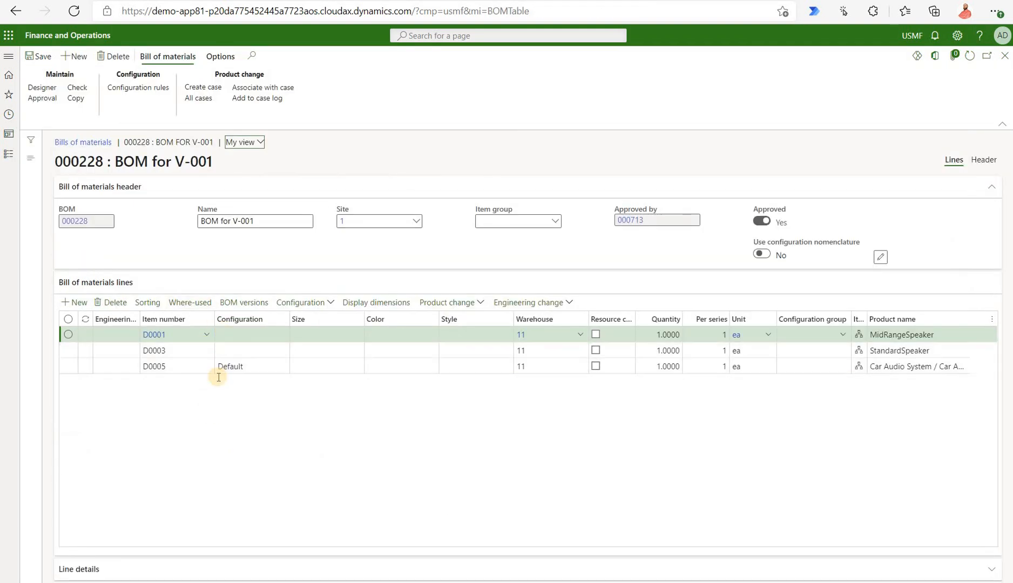
mouse_move(946, 71)
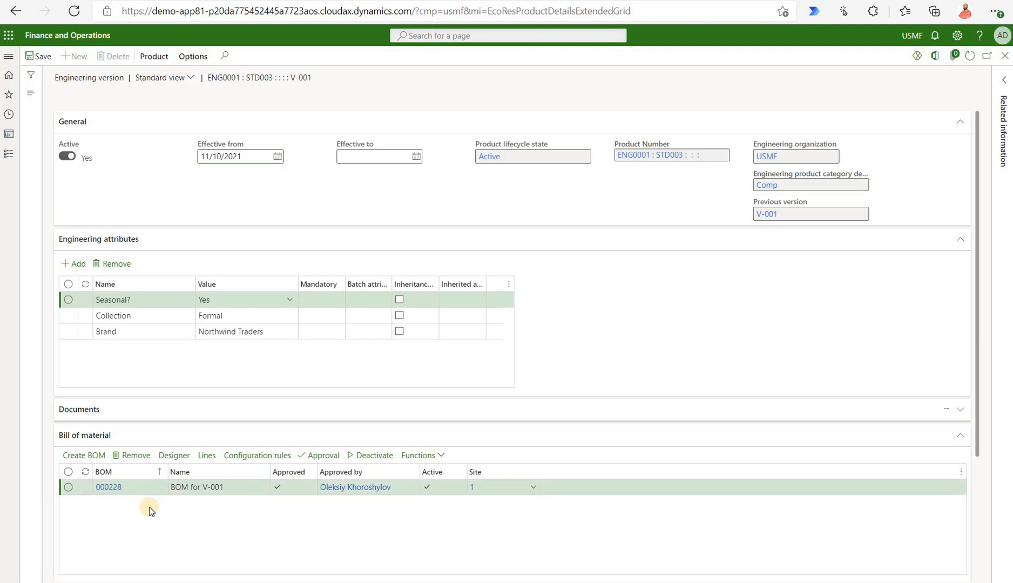
mouse_move(922, 81)
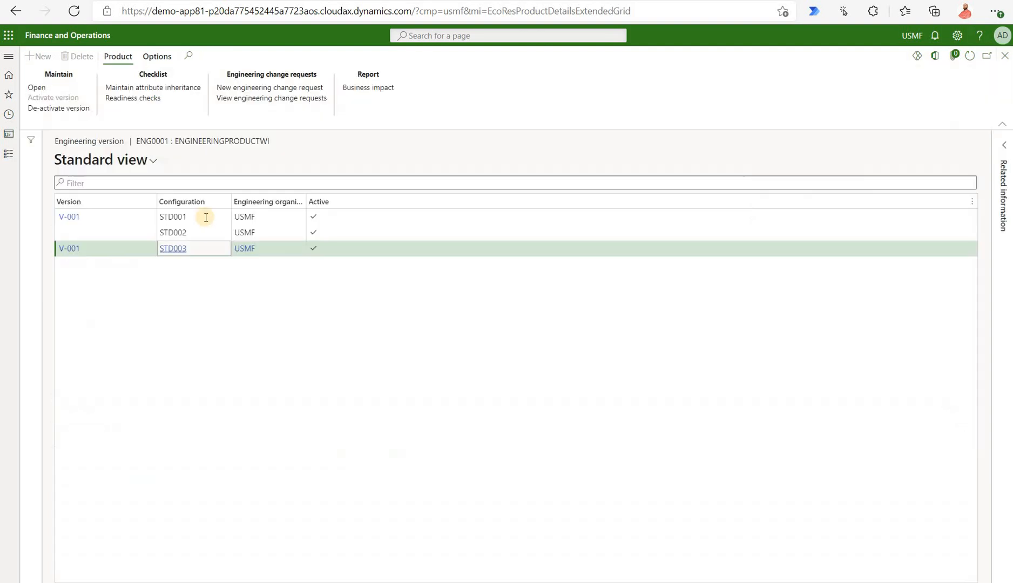
Step: Bring up STD001's engineering version V-001 details with BOM 000227
left_click(173, 216)
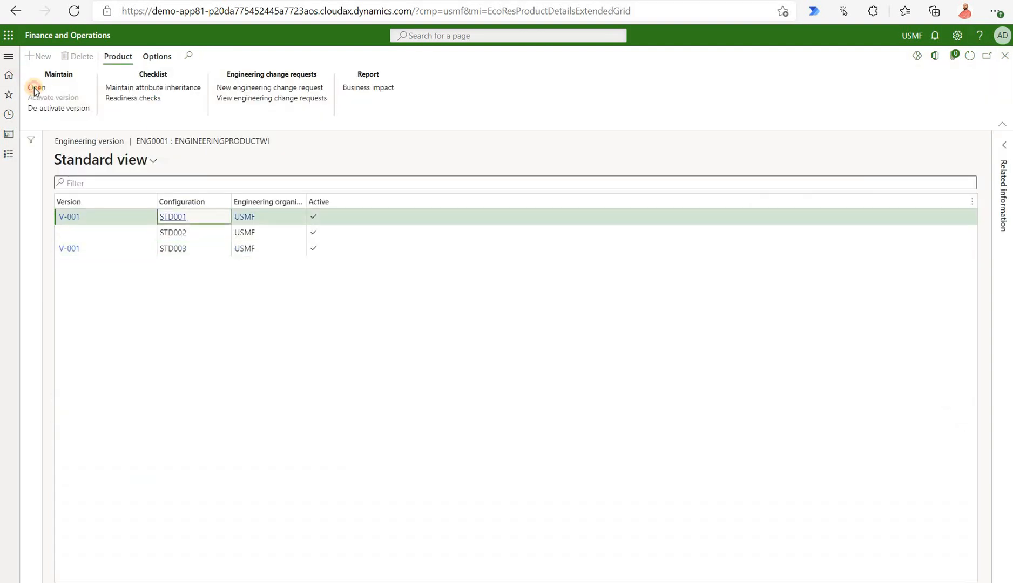
left_click(37, 87)
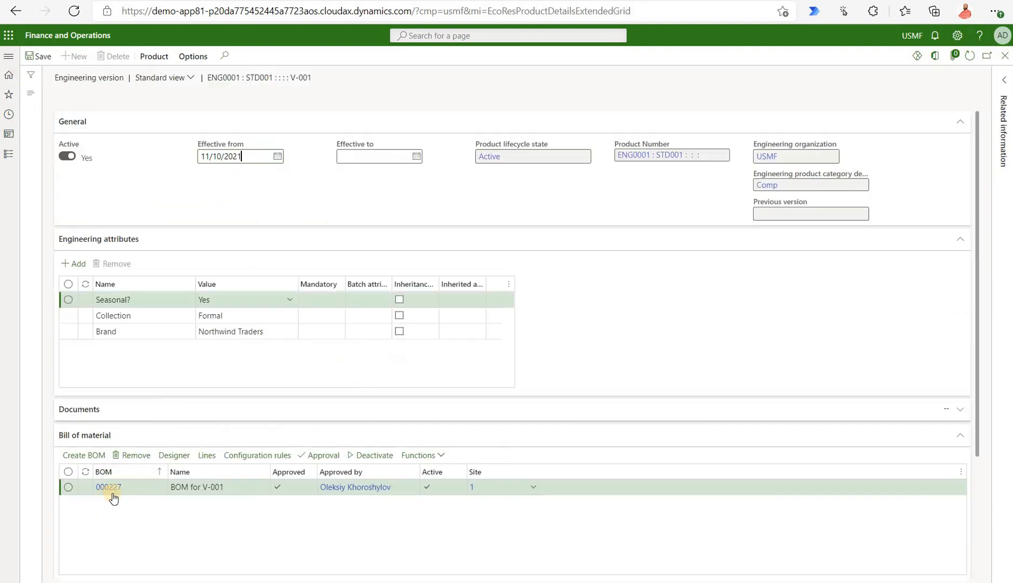